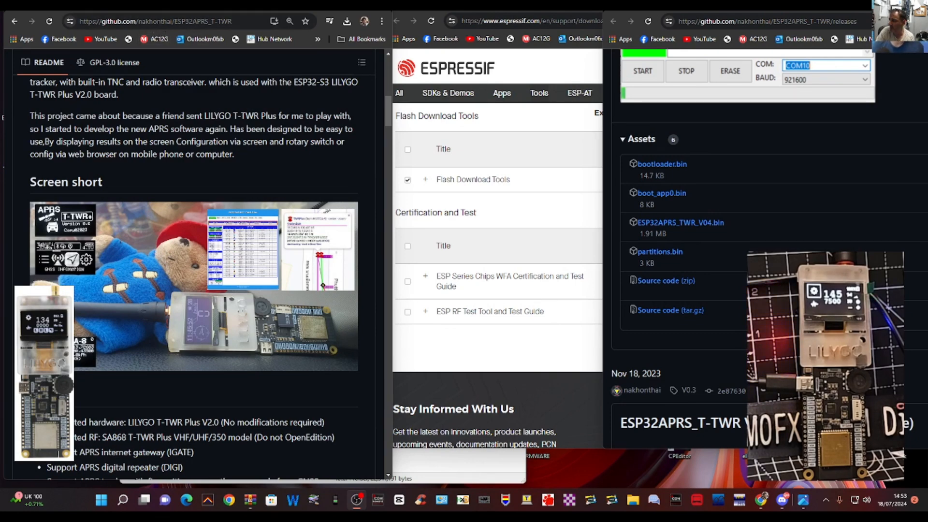
{"action": "mouse_move", "coordinate": [204, 218]}
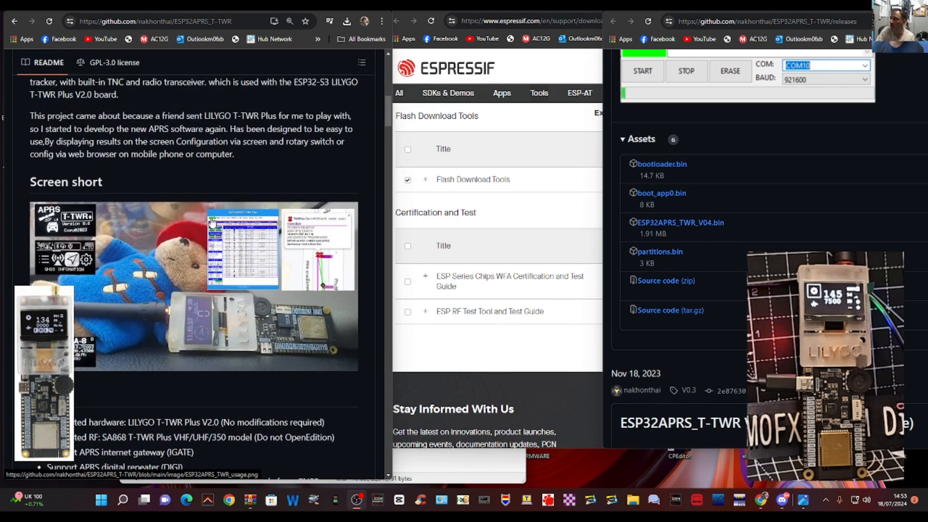
Open flash_download_tool_3.9.7_2.zip from the browser's recent downloads list.
{"action": "scroll", "scroll_direction": "down", "scroll_amount": 3}
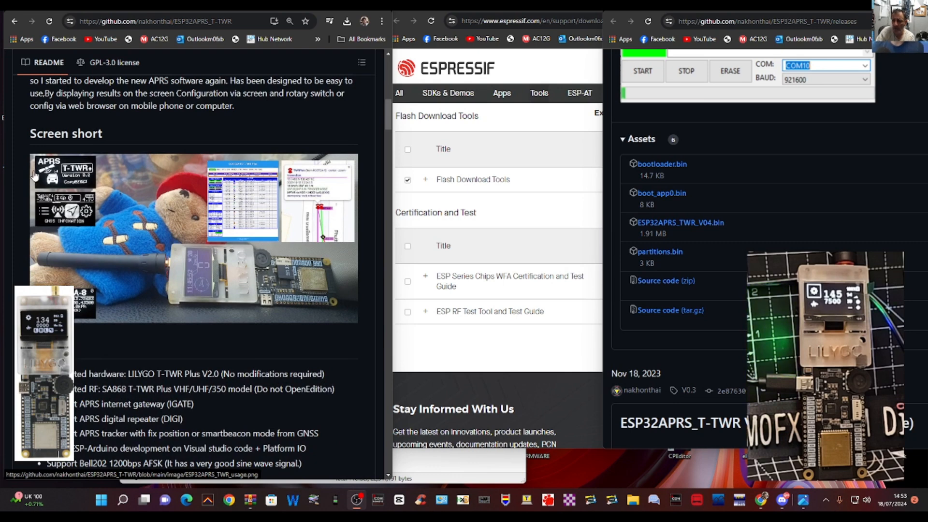
{"action": "mouse_move", "coordinate": [157, 205]}
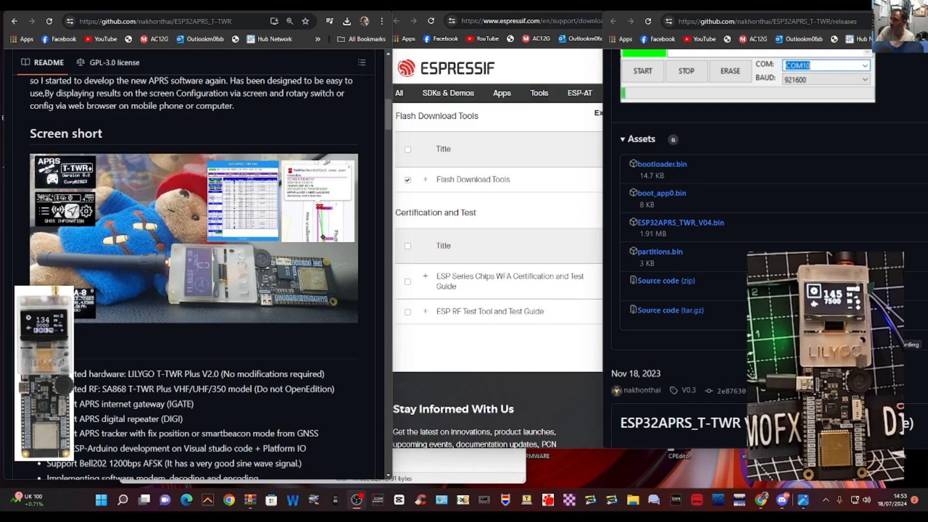
{"action": "scroll", "scroll_direction": "down", "scroll_amount": 3}
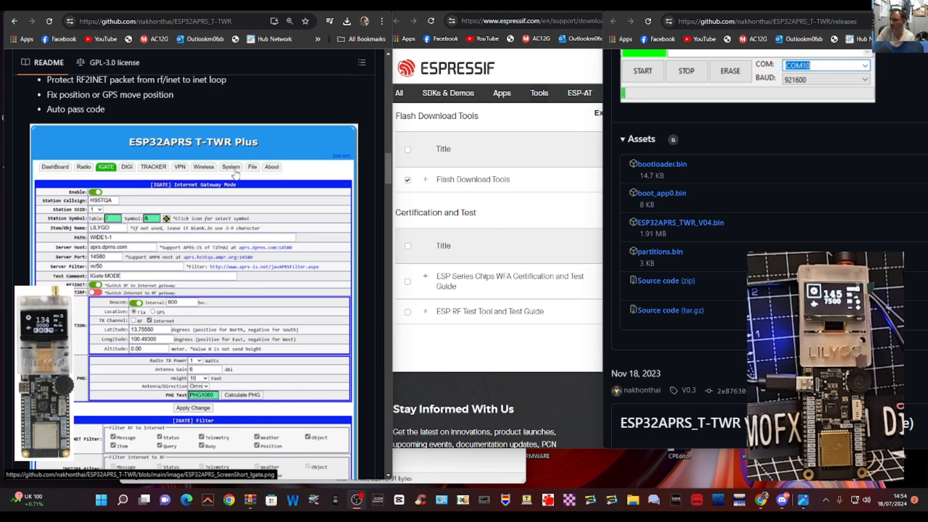
{"action": "scroll", "scroll_direction": "down", "scroll_amount": 3}
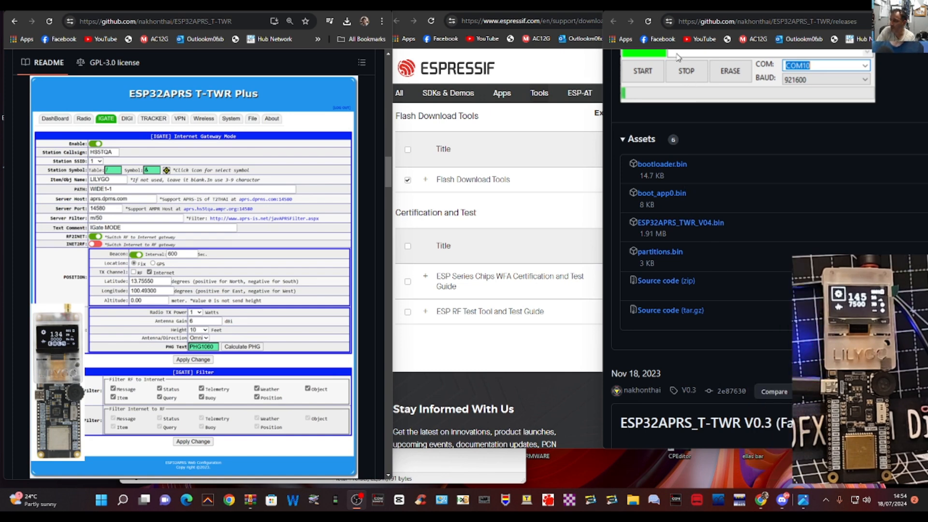
{"action": "mouse_move", "coordinate": [612, 61]}
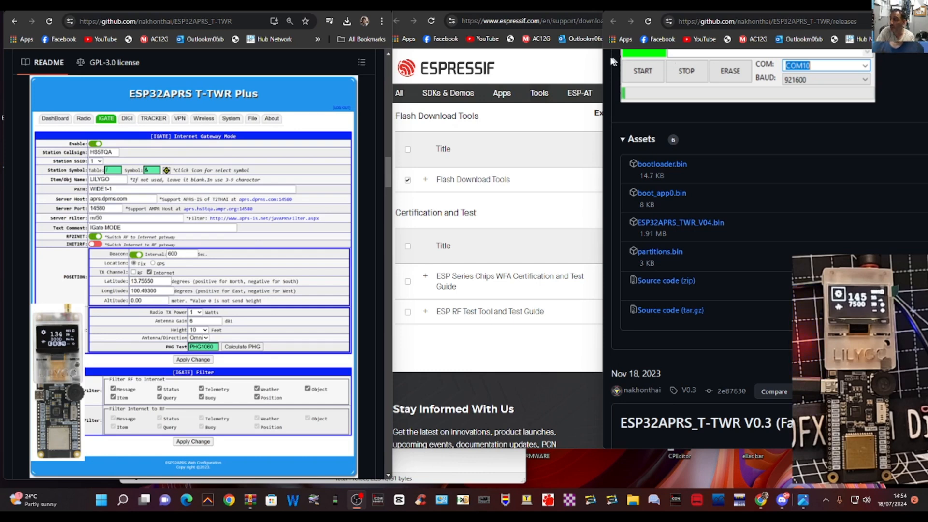
{"action": "mouse_move", "coordinate": [704, 74]}
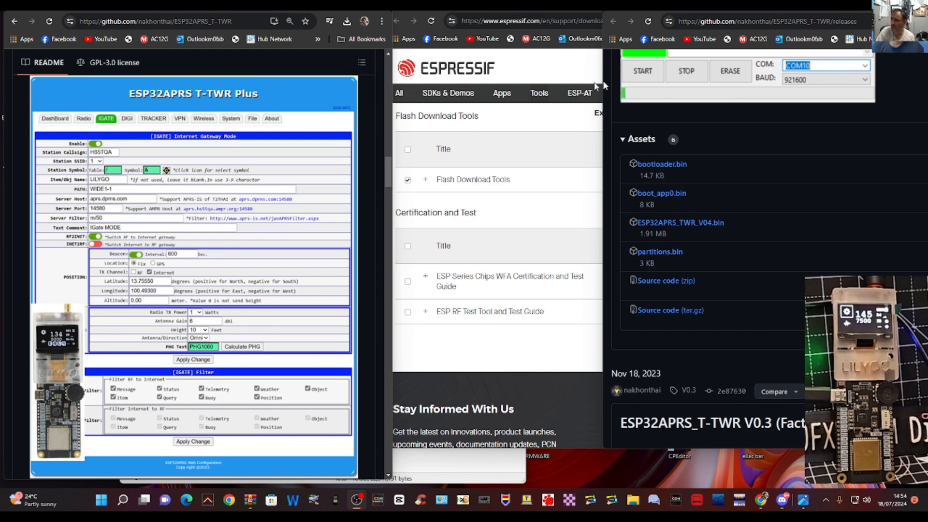
{"action": "mouse_move", "coordinate": [685, 108]}
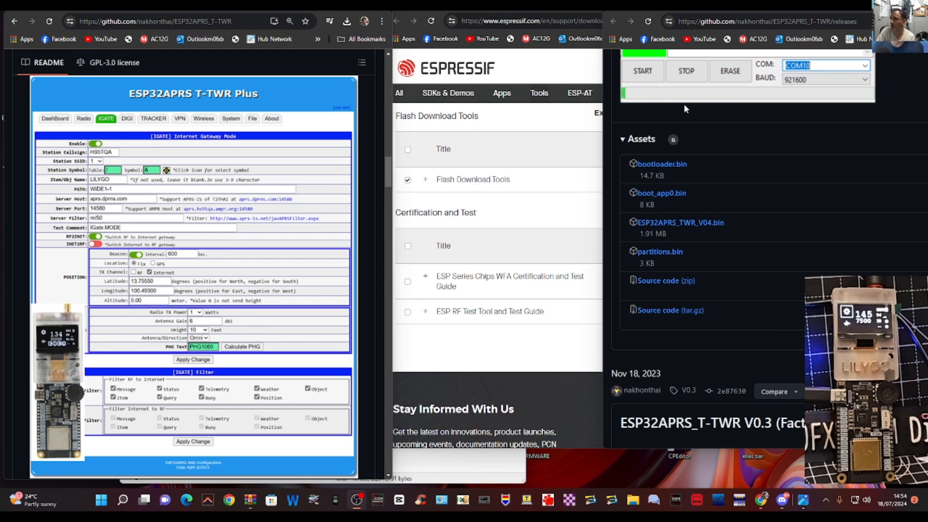
{"action": "mouse_move", "coordinate": [619, 98]}
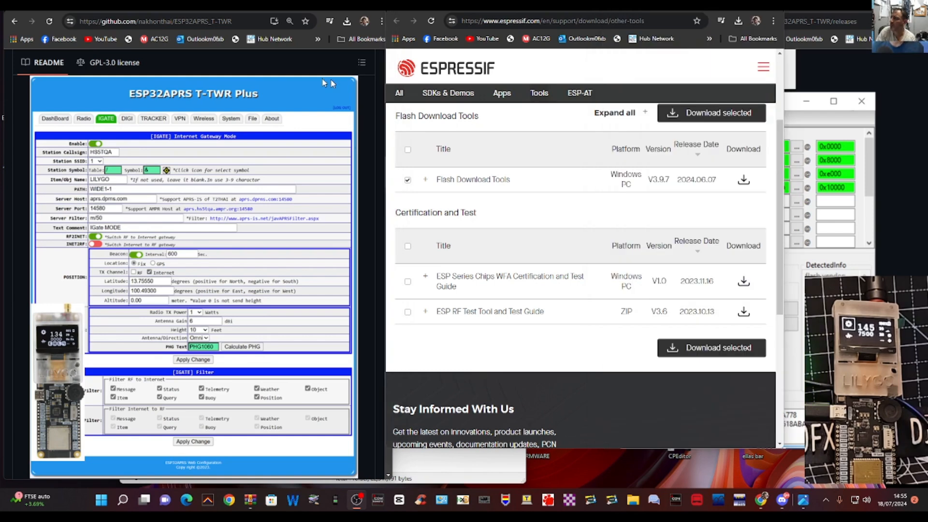
{"action": "mouse_move", "coordinate": [306, 95]}
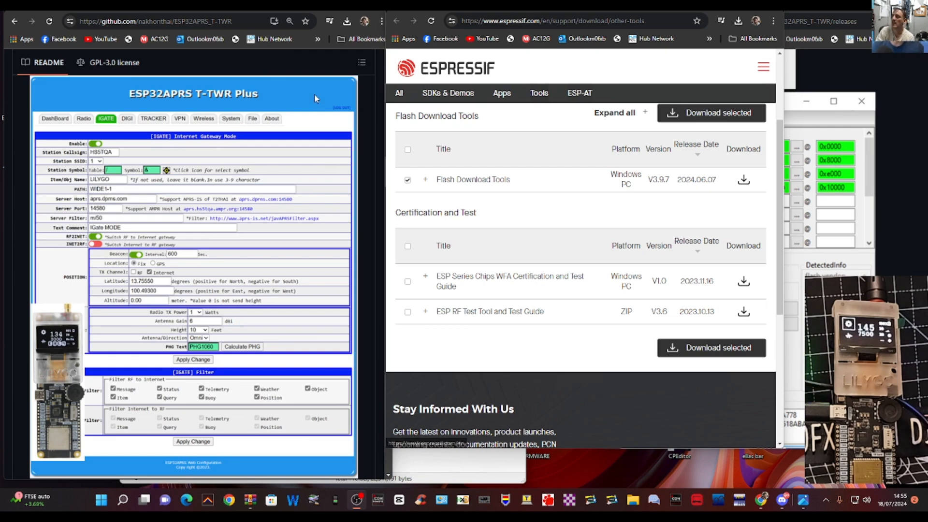
{"action": "mouse_move", "coordinate": [753, 196]}
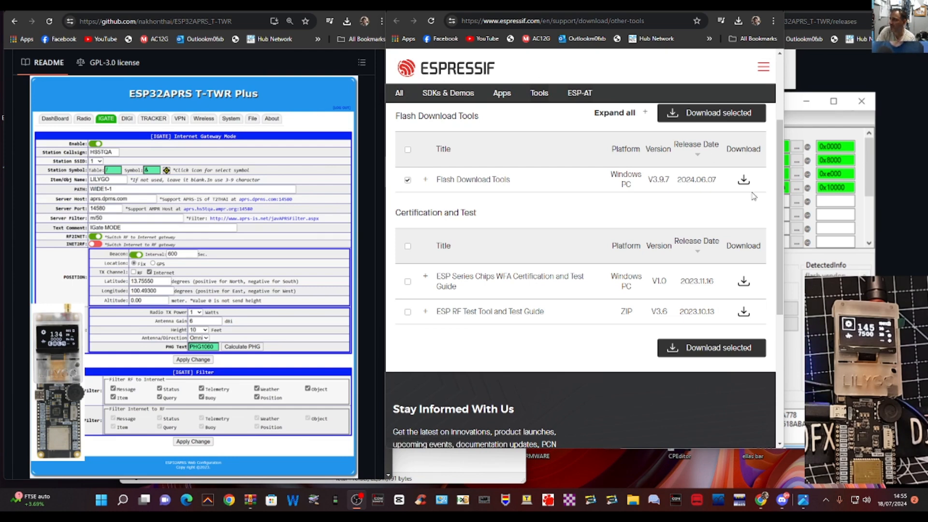
{"action": "mouse_move", "coordinate": [684, 50]}
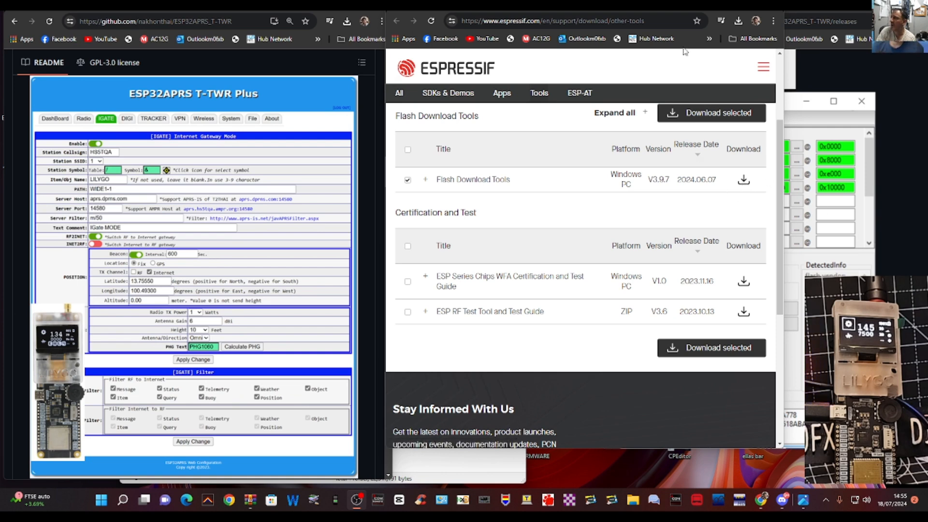
{"action": "left_click", "coordinate": [739, 20]}
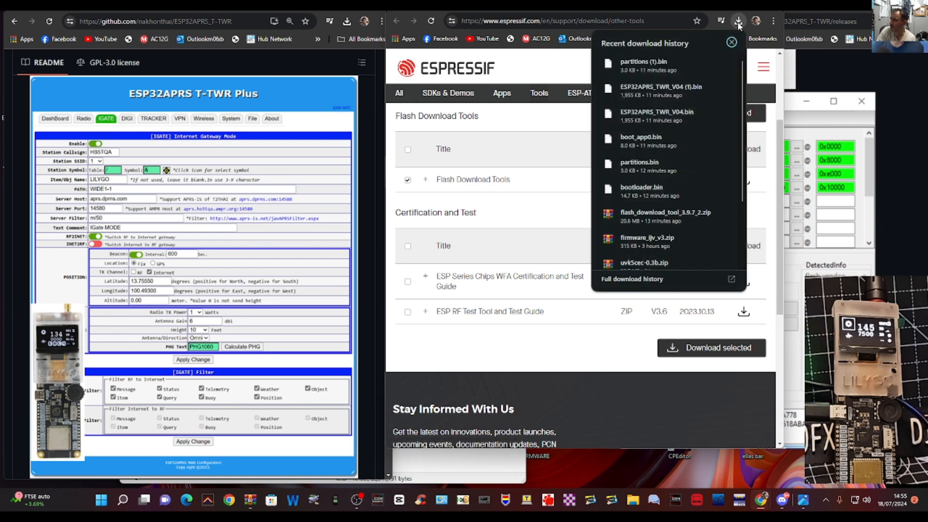
{"action": "scroll", "scroll_direction": "down", "scroll_amount": 3}
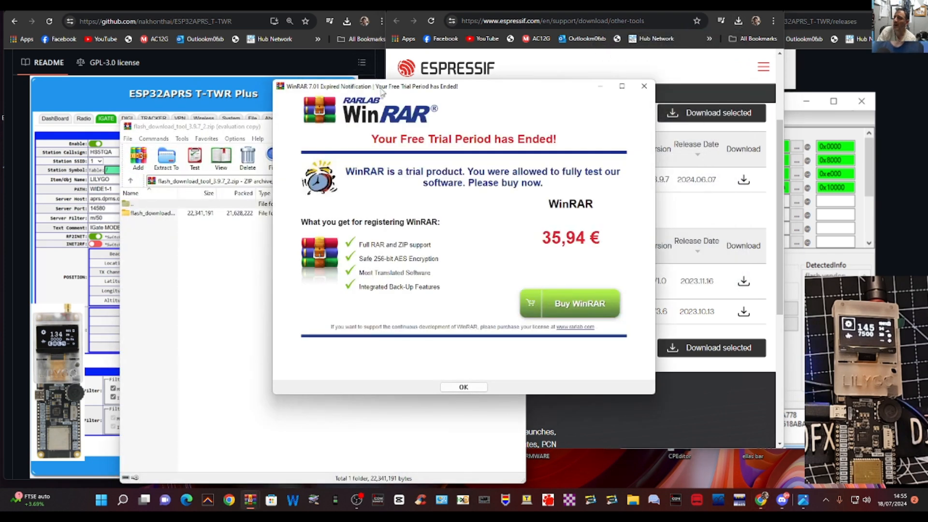
Dismiss WinRAR's trial notice and extract the flash download tool archive to Desktop.
{"action": "left_click", "coordinate": [463, 387]}
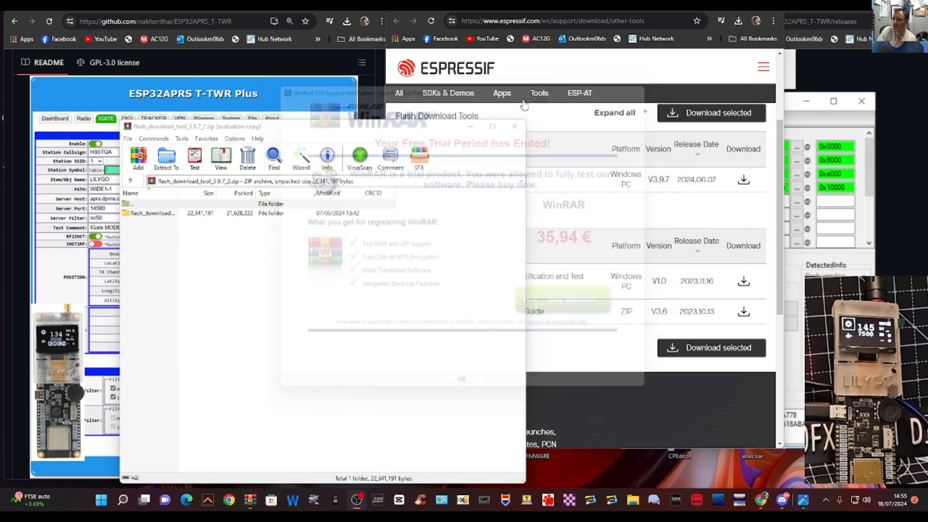
{"action": "left_click", "coordinate": [462, 378]}
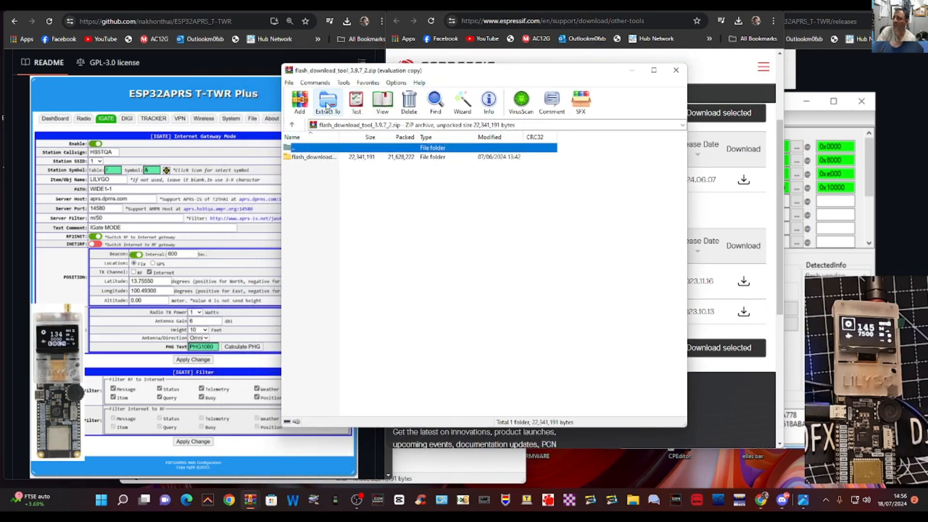
{"action": "left_click", "coordinate": [327, 101]}
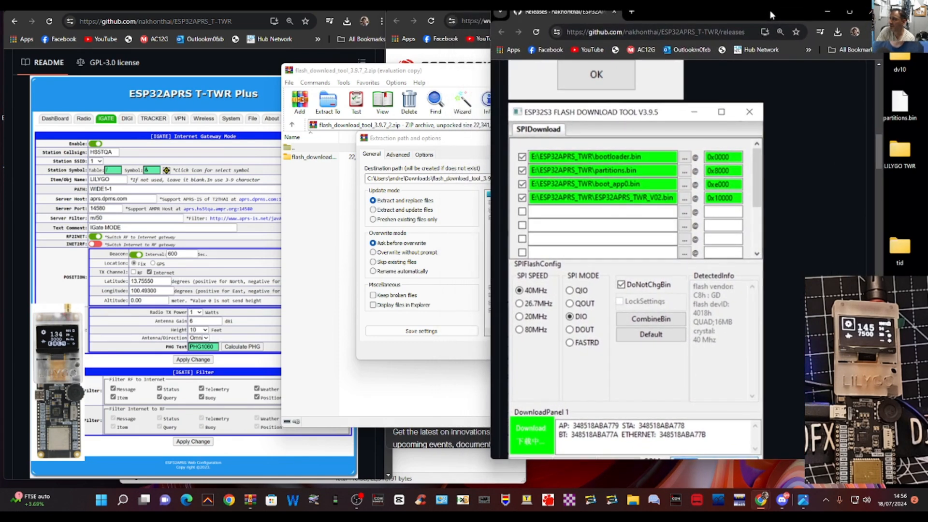
{"action": "mouse_move", "coordinate": [889, 172]}
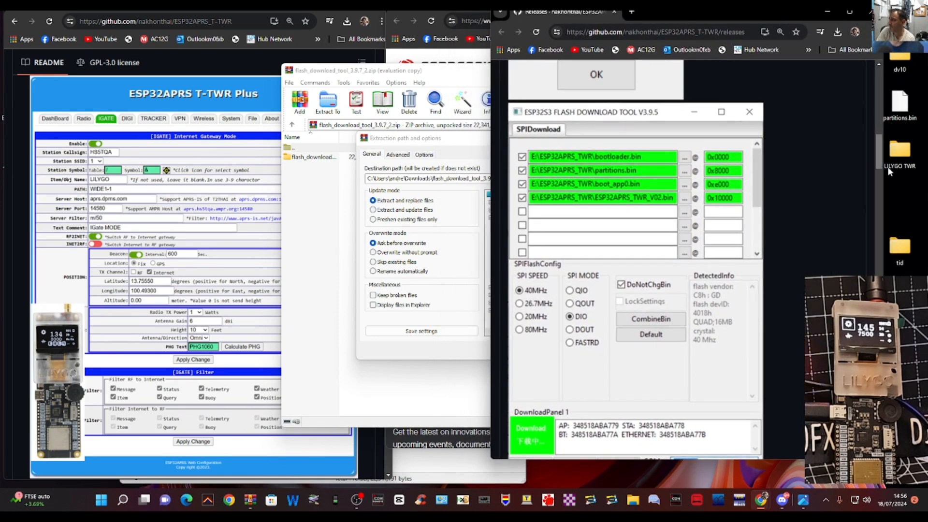
{"action": "mouse_move", "coordinate": [905, 193]}
{"action": "type", "text": "LILYGO"}
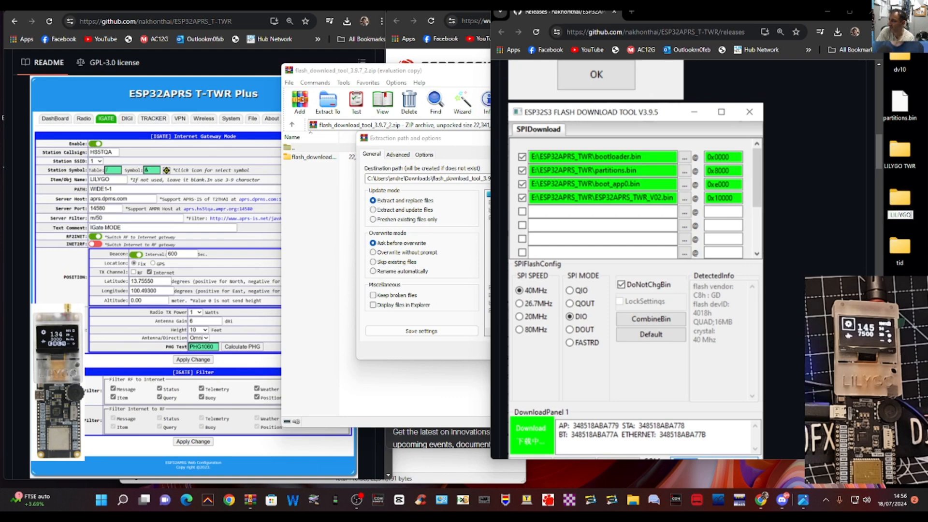
{"action": "mouse_move", "coordinate": [313, 328]}
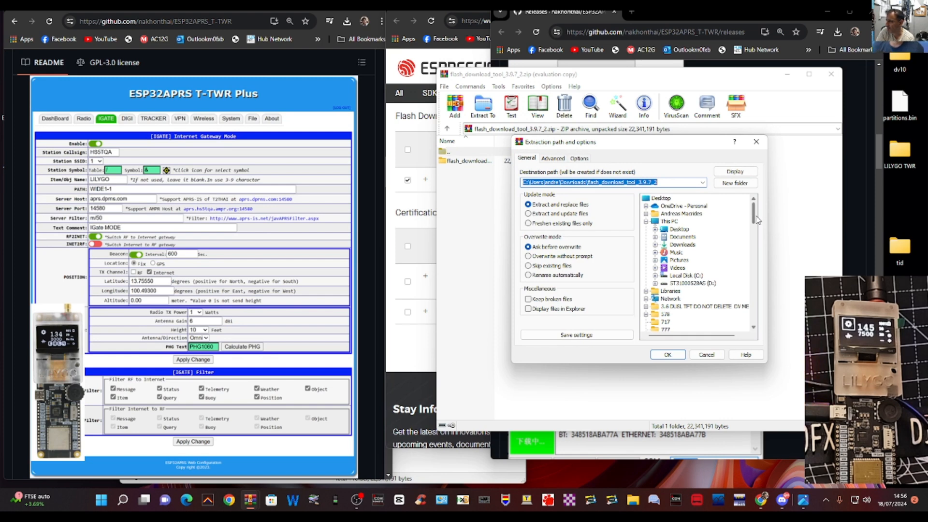
{"action": "mouse_move", "coordinate": [680, 234]}
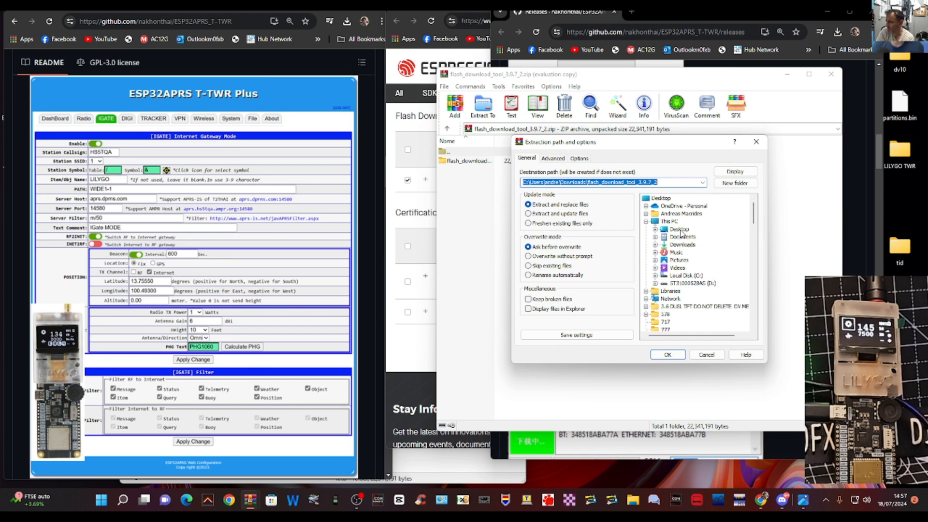
{"action": "left_click", "coordinate": [678, 229]}
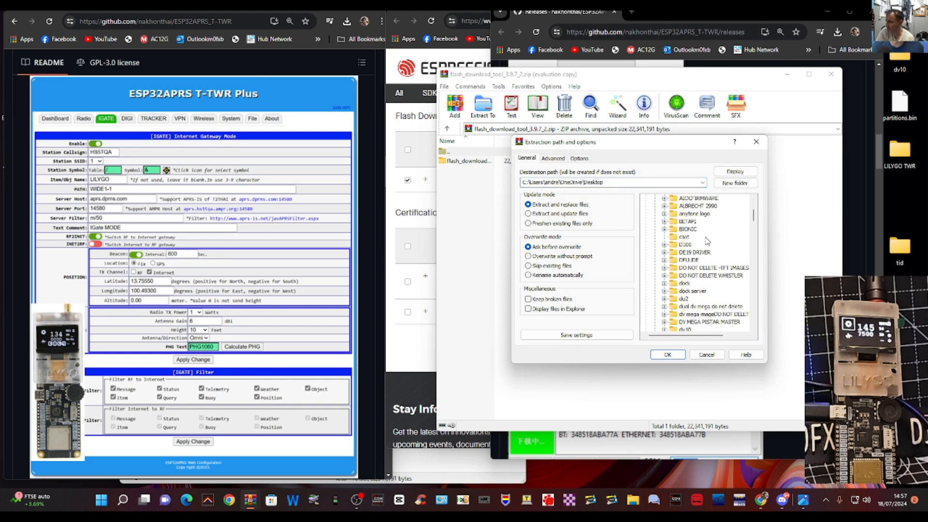
{"action": "scroll", "scroll_direction": "down", "scroll_amount": 3}
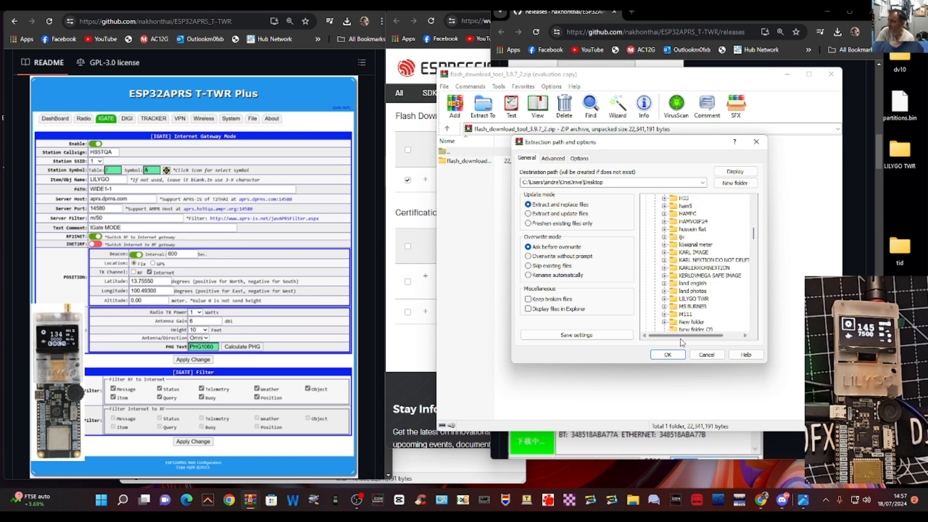
{"action": "left_click", "coordinate": [667, 354]}
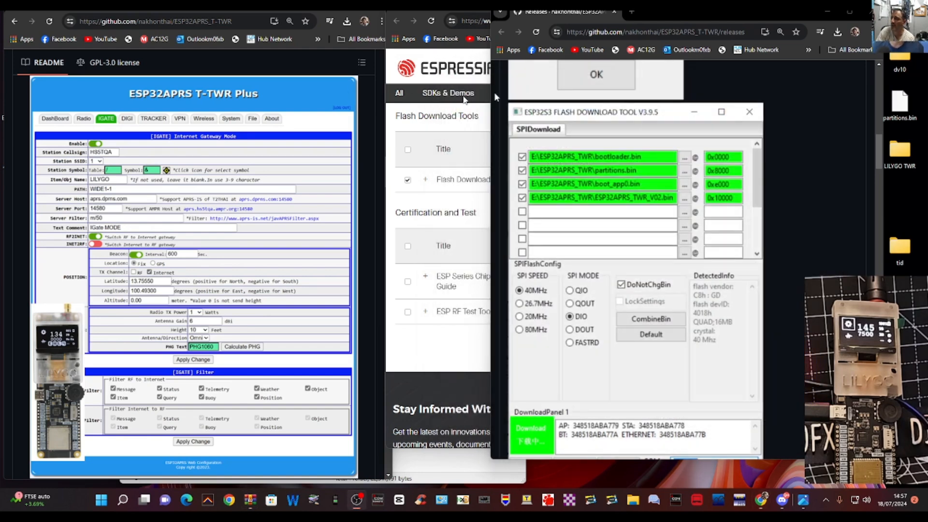
{"action": "mouse_move", "coordinate": [358, 122]}
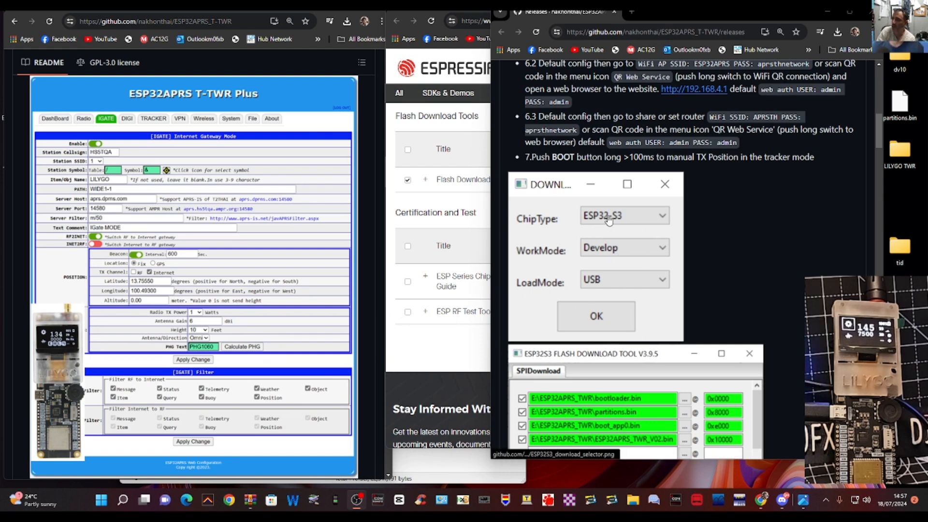
{"action": "mouse_move", "coordinate": [608, 303]}
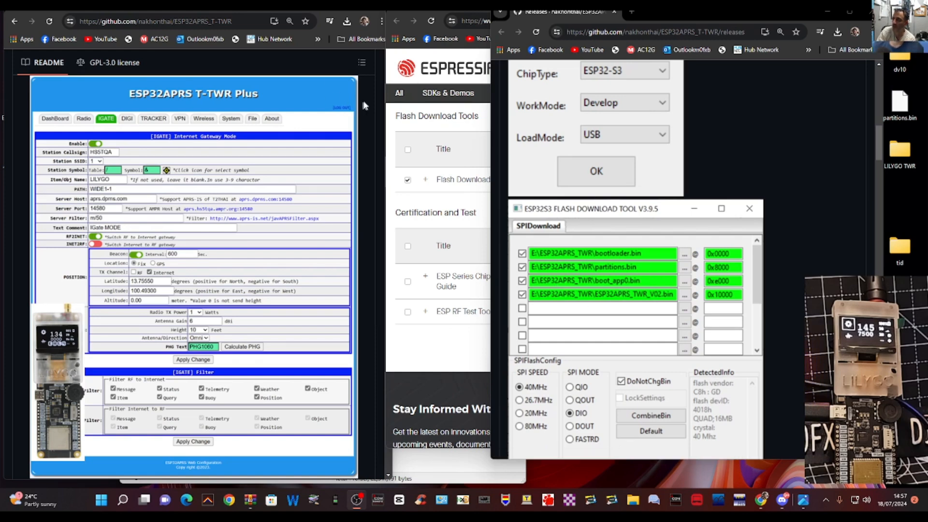
{"action": "mouse_move", "coordinate": [491, 311]}
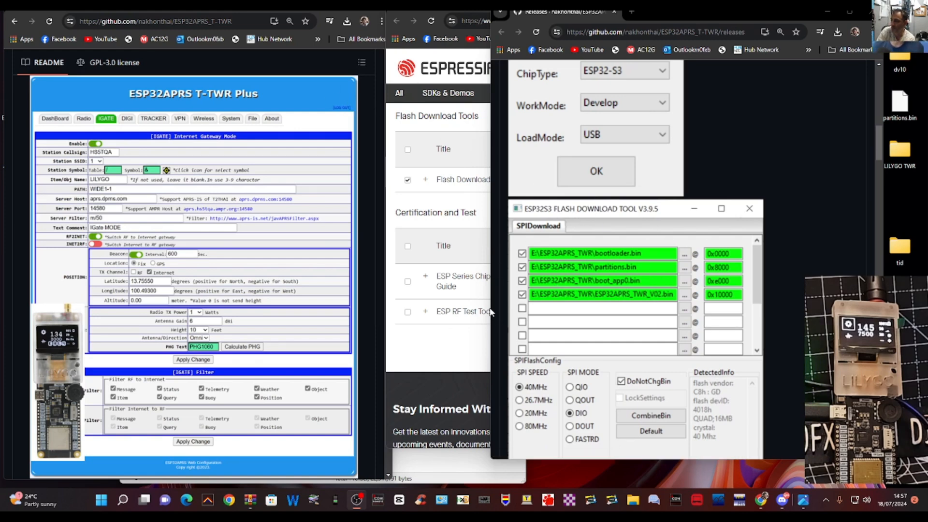
Bring the release notes' ESP32-S3 Flash Download Tool setup screenshots into view.
{"action": "left_click", "coordinate": [595, 171]}
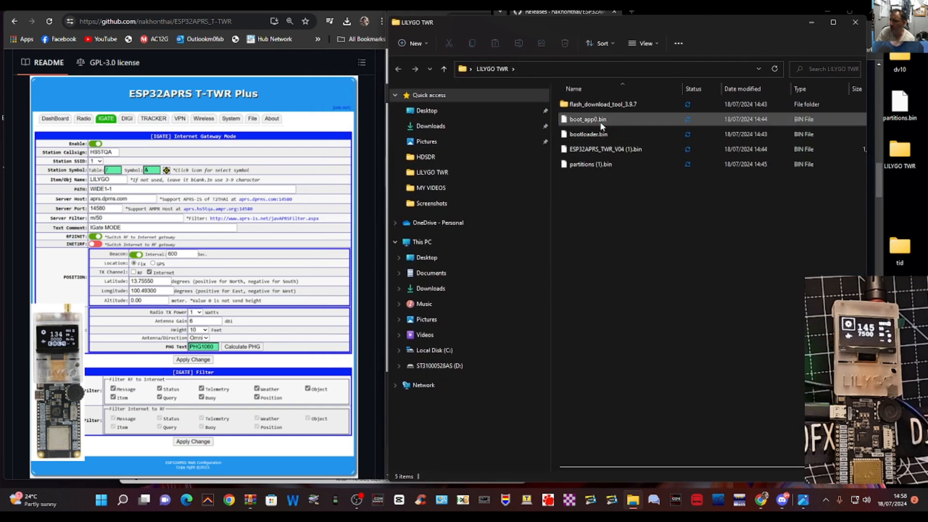
View the LILYGO TWR folder with flash_download_tool_3.9.7 and four firmware .bin files.
{"action": "left_click", "coordinate": [588, 134]}
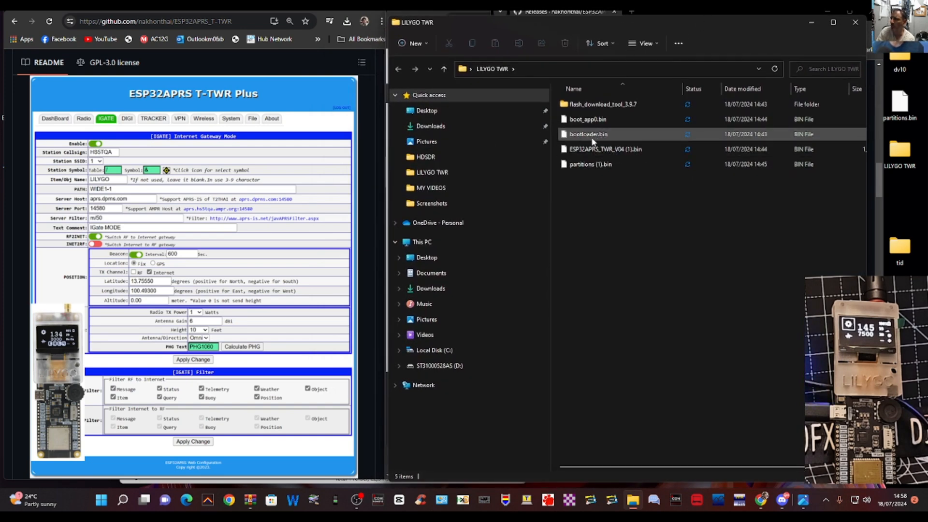
{"action": "mouse_move", "coordinate": [603, 149]}
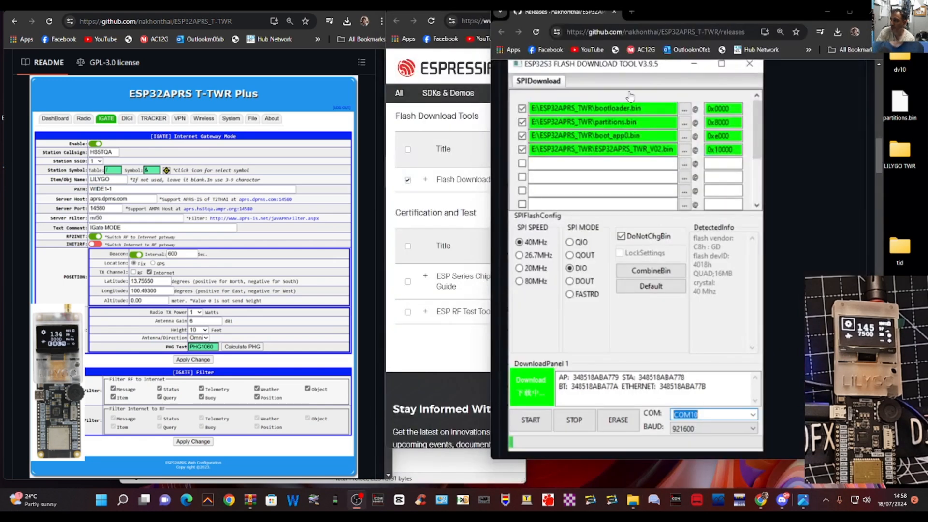
{"action": "mouse_move", "coordinate": [567, 111]}
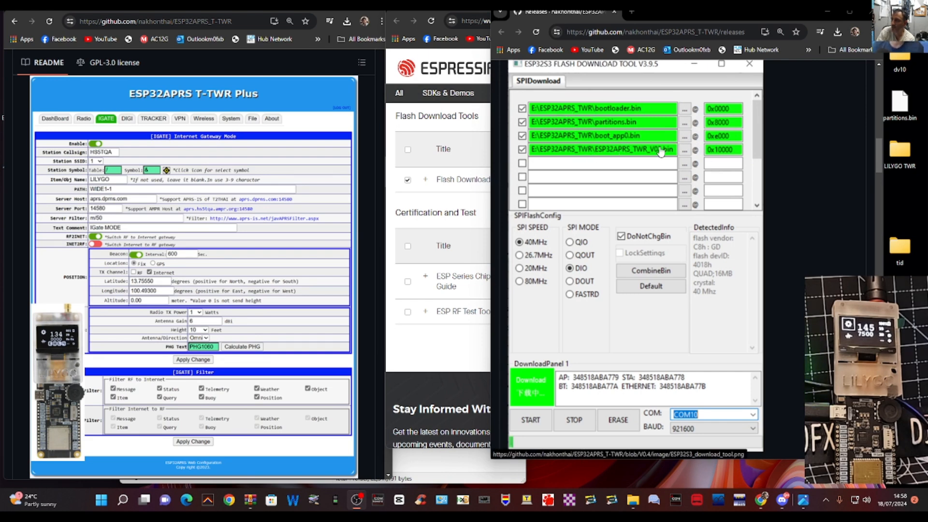
{"action": "mouse_move", "coordinate": [595, 124]}
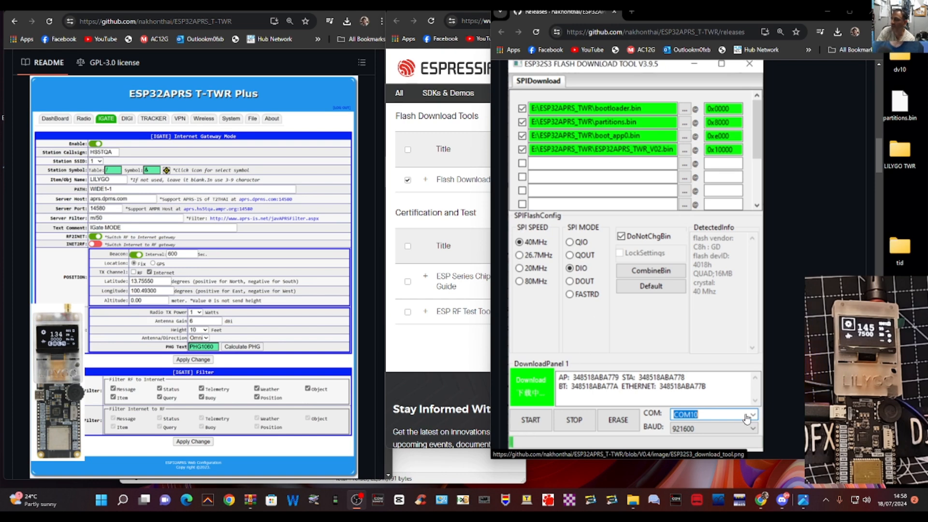
{"action": "mouse_move", "coordinate": [682, 442]}
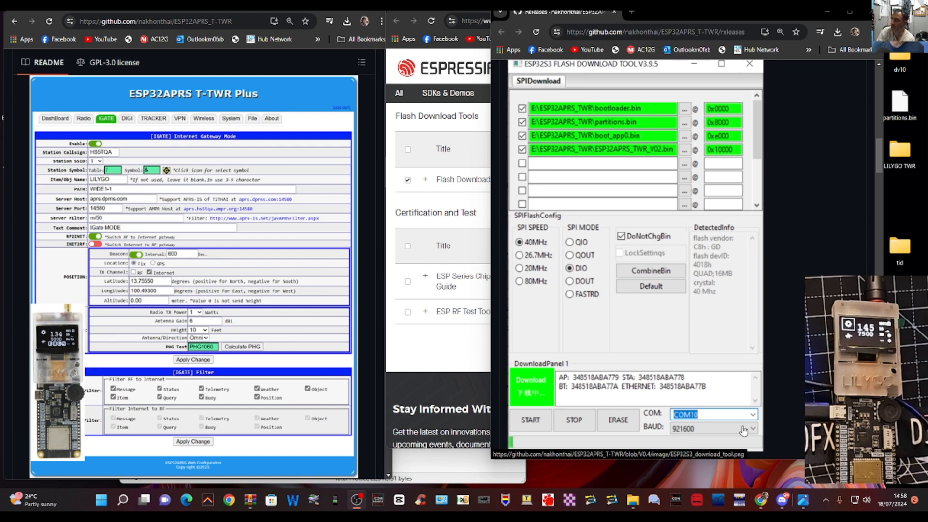
{"action": "mouse_move", "coordinate": [736, 402]}
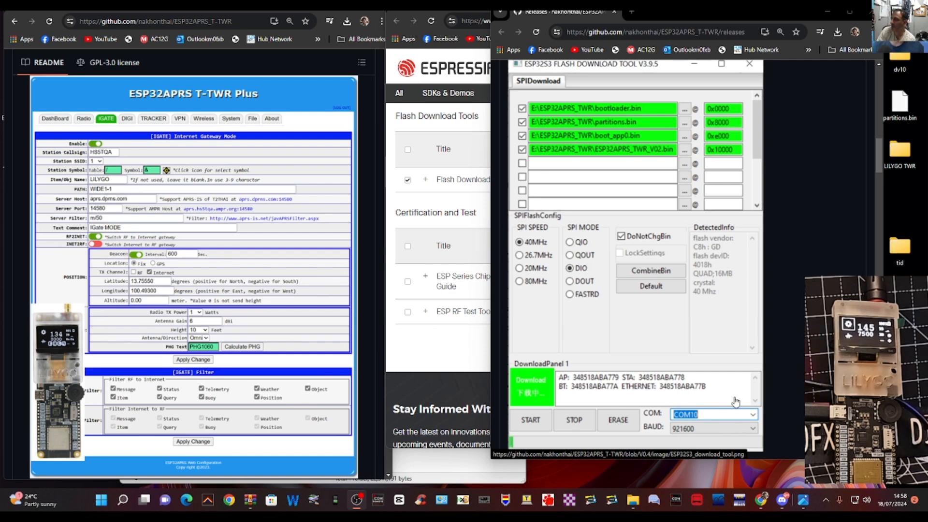
{"action": "mouse_move", "coordinate": [316, 82]}
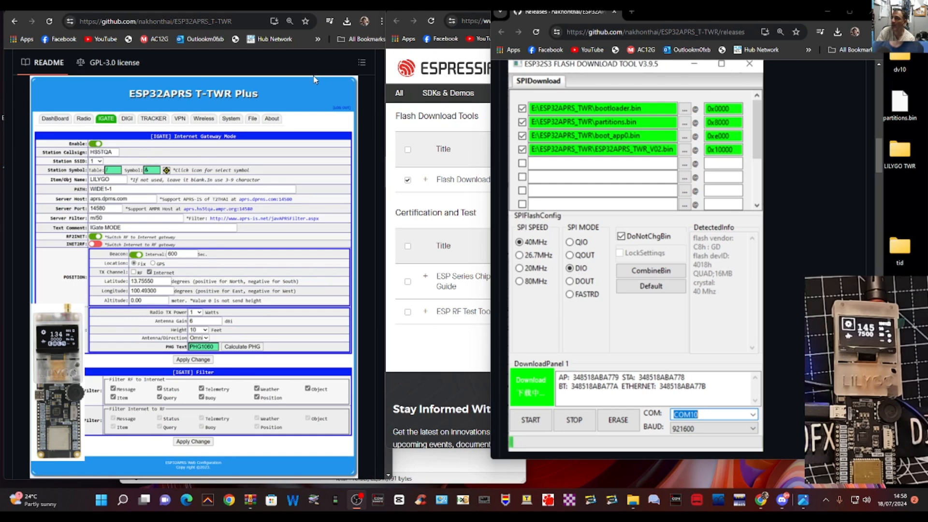
{"action": "mouse_move", "coordinate": [340, 117]}
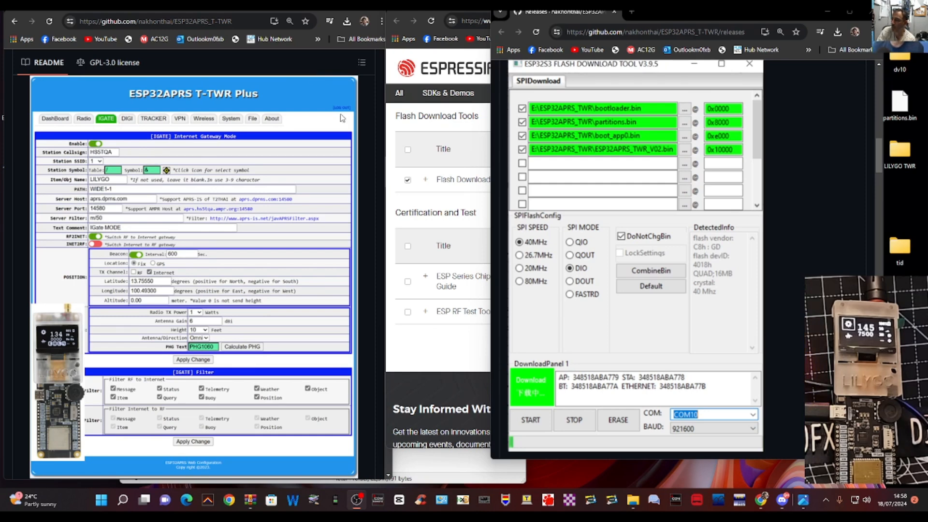
Download bootloader.bin from the V0.4 release's Assets section.
{"action": "scroll", "scroll_direction": "down", "scroll_amount": 3}
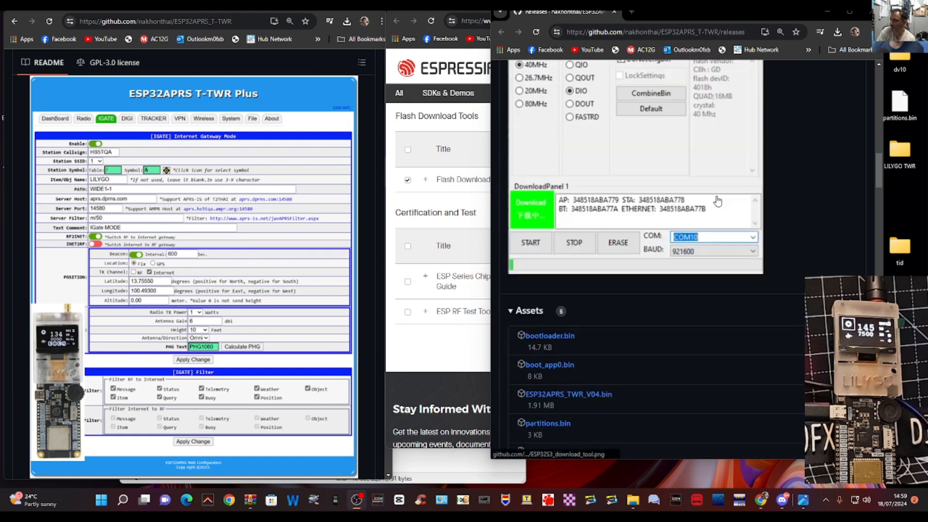
{"action": "scroll", "scroll_direction": "down", "scroll_amount": 3}
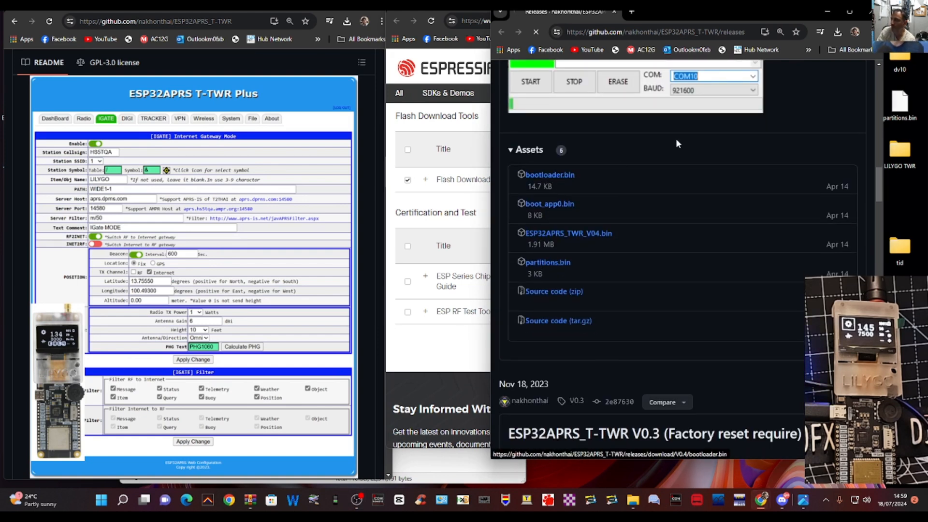
{"action": "left_click", "coordinate": [550, 174]}
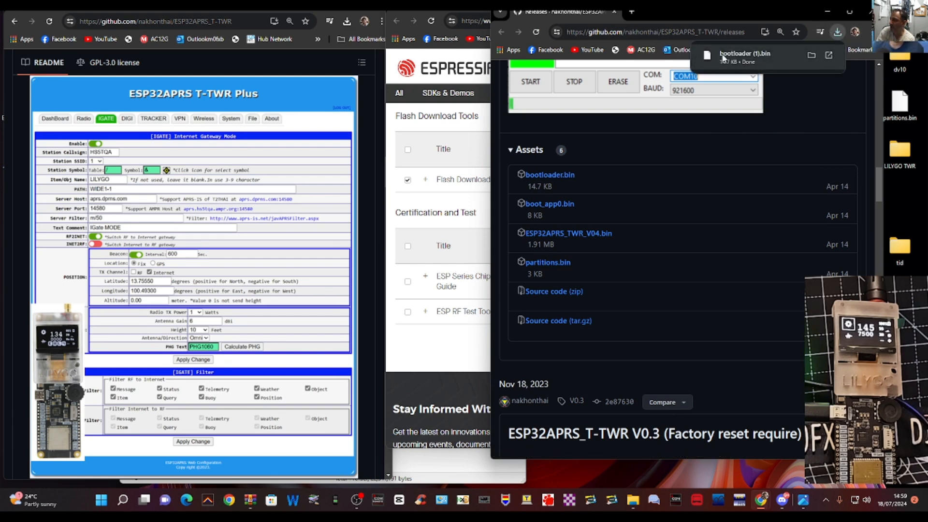
{"action": "mouse_move", "coordinate": [744, 73]}
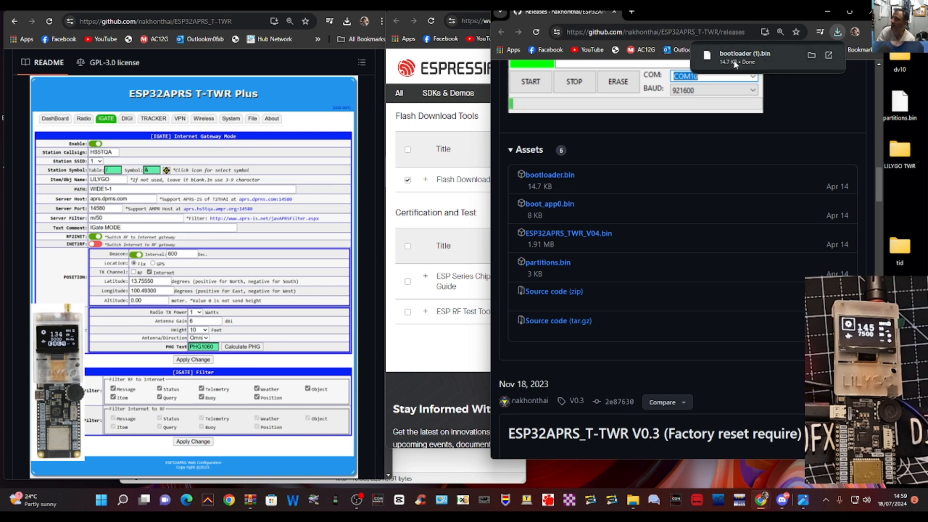
{"action": "mouse_move", "coordinate": [740, 66]}
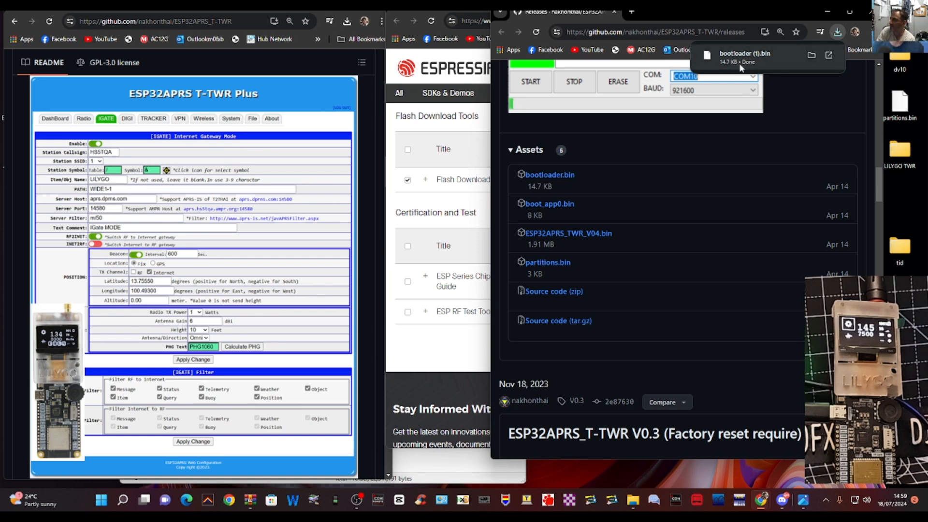
{"action": "mouse_move", "coordinate": [885, 139]}
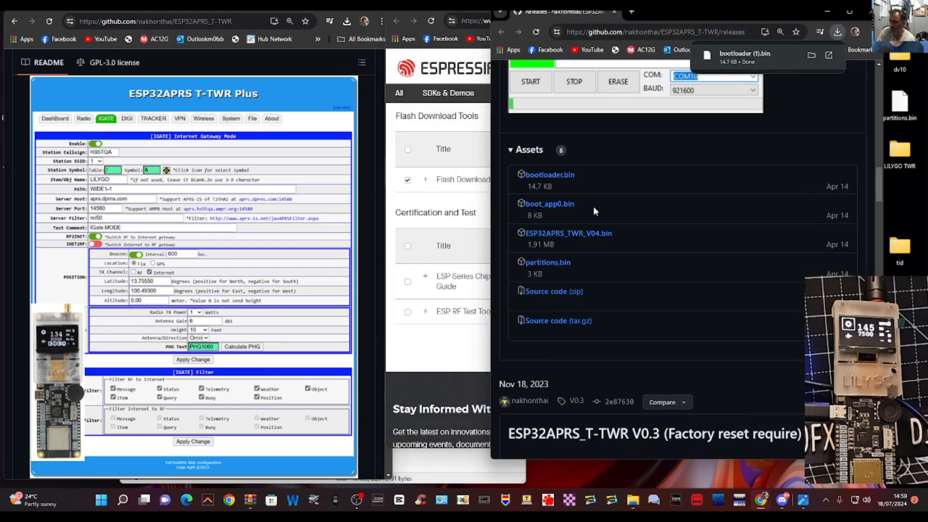
{"action": "mouse_move", "coordinate": [556, 214]}
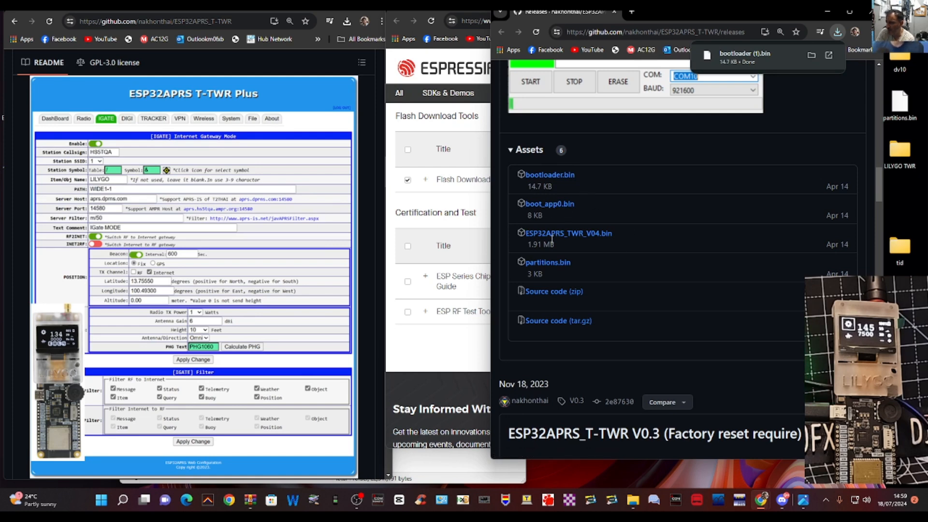
{"action": "mouse_move", "coordinate": [546, 262]}
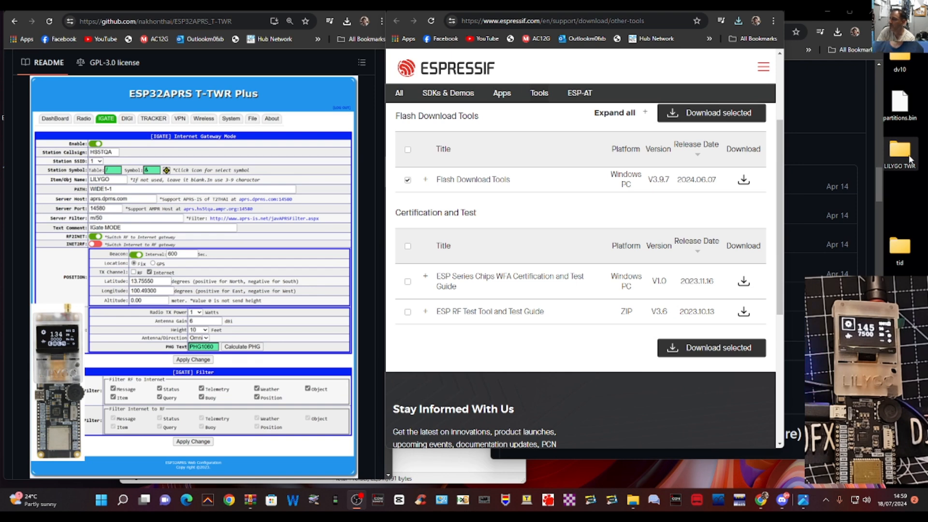
Launch flash_download_tool_3.9.7.exe from Desktop > LILYGO TWR > flash_download_tool_3.9.7.
{"action": "double_click", "coordinate": [899, 155]}
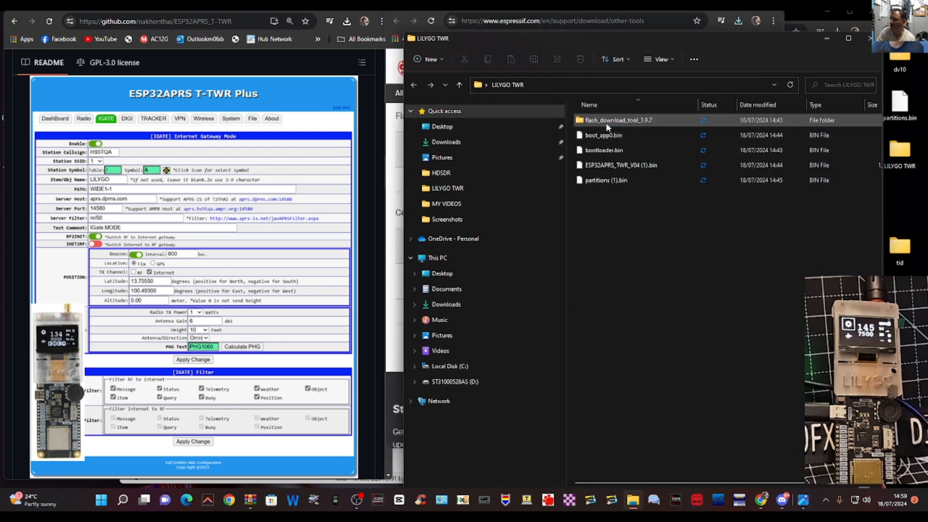
{"action": "mouse_move", "coordinate": [618, 120]}
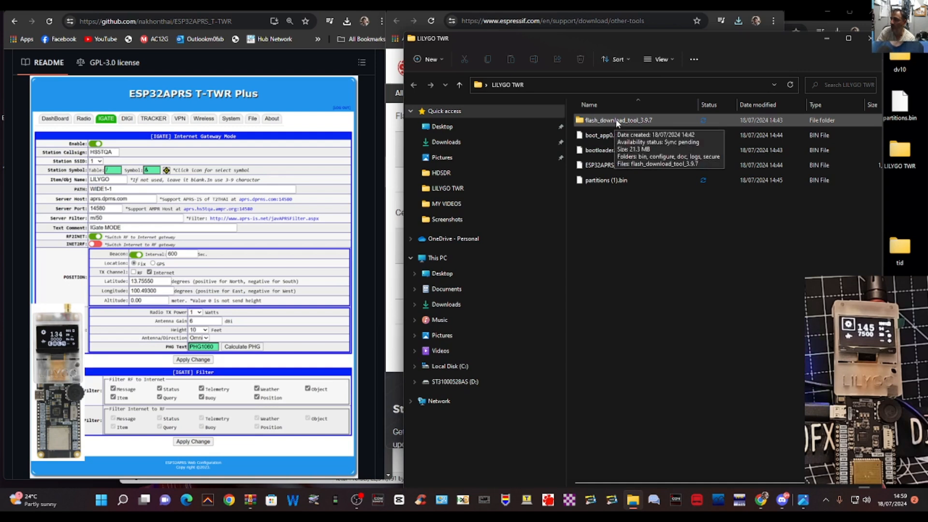
{"action": "double_click", "coordinate": [617, 120]}
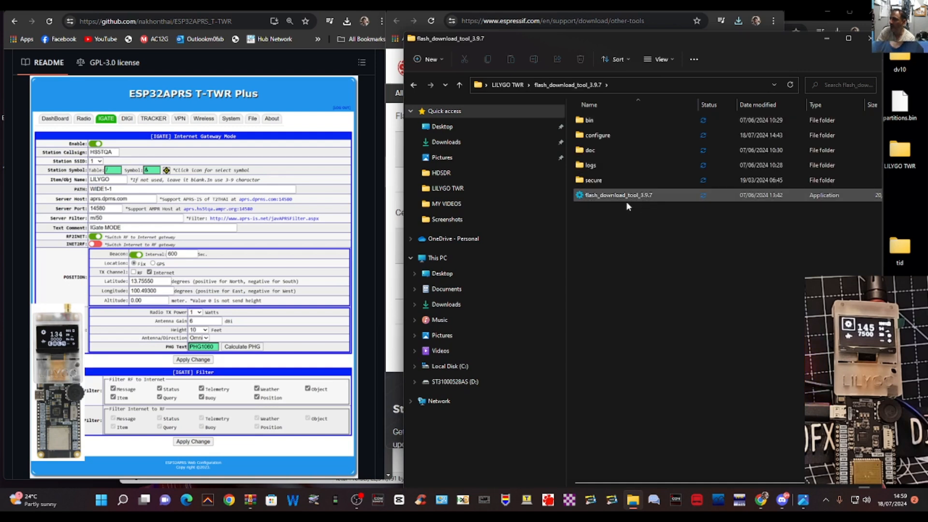
{"action": "mouse_move", "coordinate": [619, 195]}
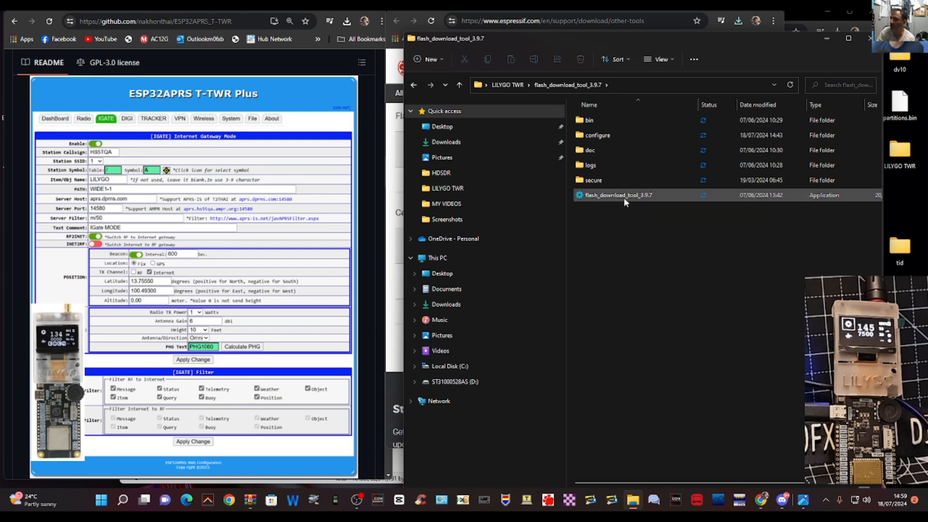
{"action": "double_click", "coordinate": [617, 195]}
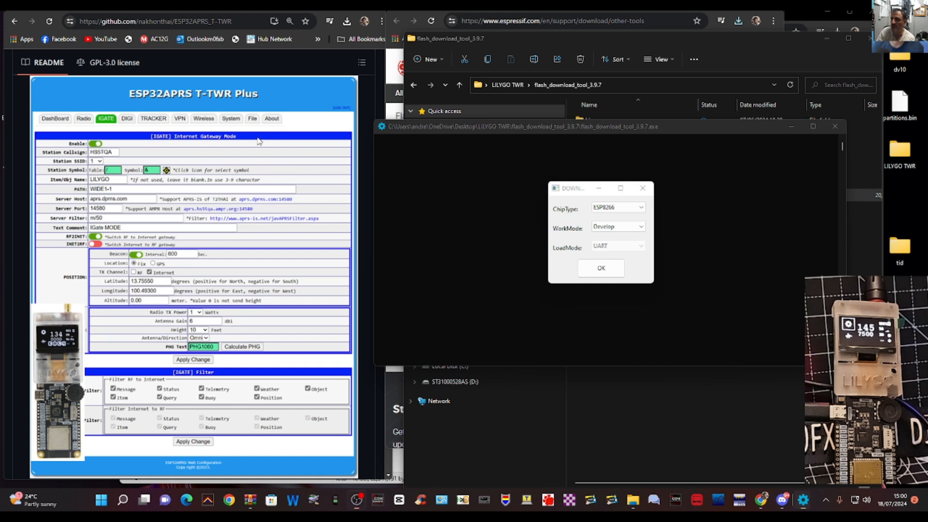
Set the startup dialog to ESP32-S3 chip, Develop mode and USB load mode.
{"action": "left_click", "coordinate": [600, 267]}
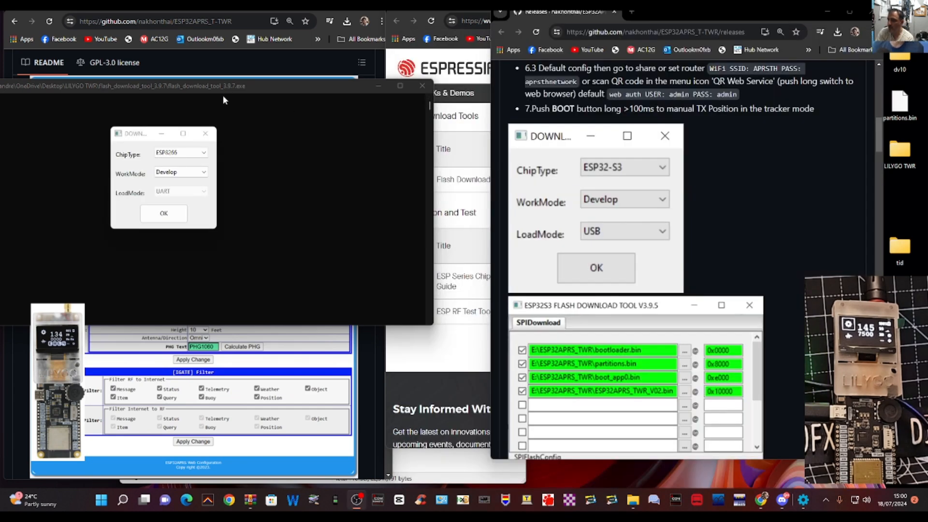
{"action": "mouse_move", "coordinate": [204, 164]}
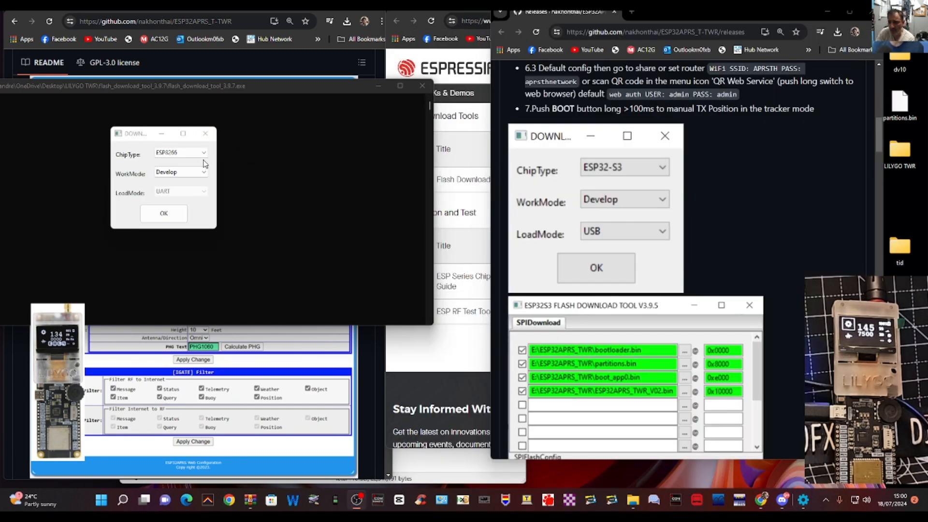
{"action": "left_click", "coordinate": [204, 153]}
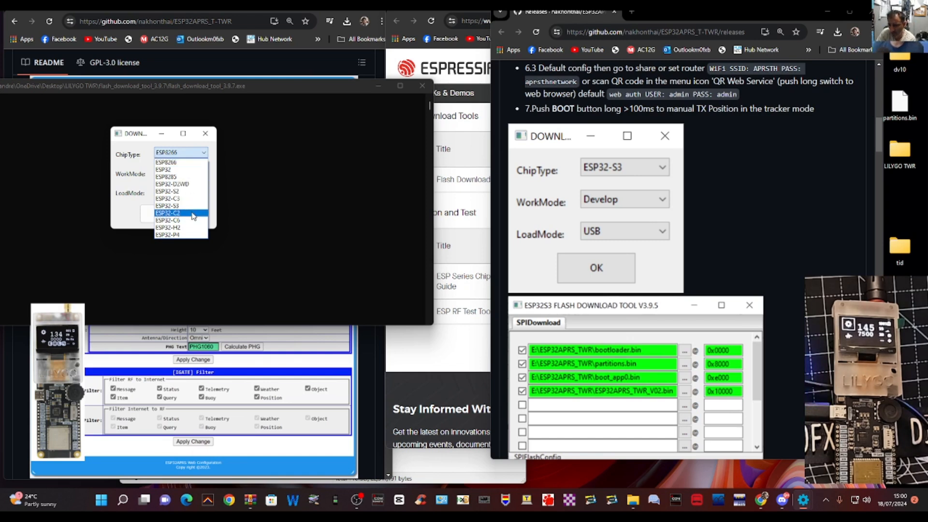
{"action": "left_click", "coordinate": [167, 205]}
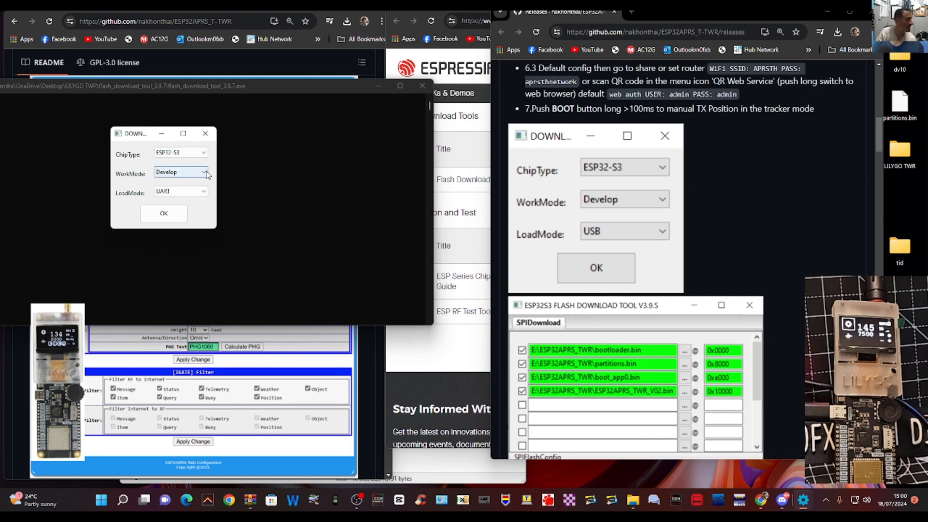
{"action": "left_click", "coordinate": [203, 191]}
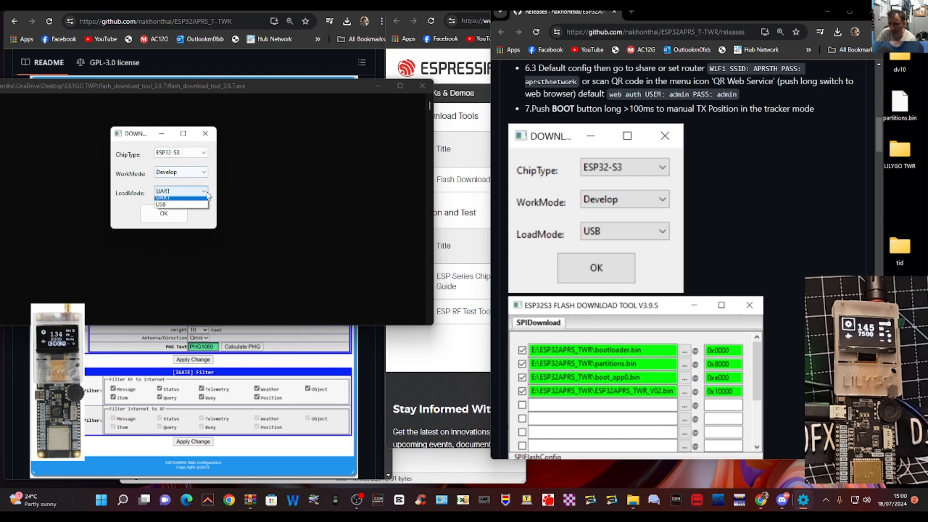
{"action": "left_click", "coordinate": [161, 204]}
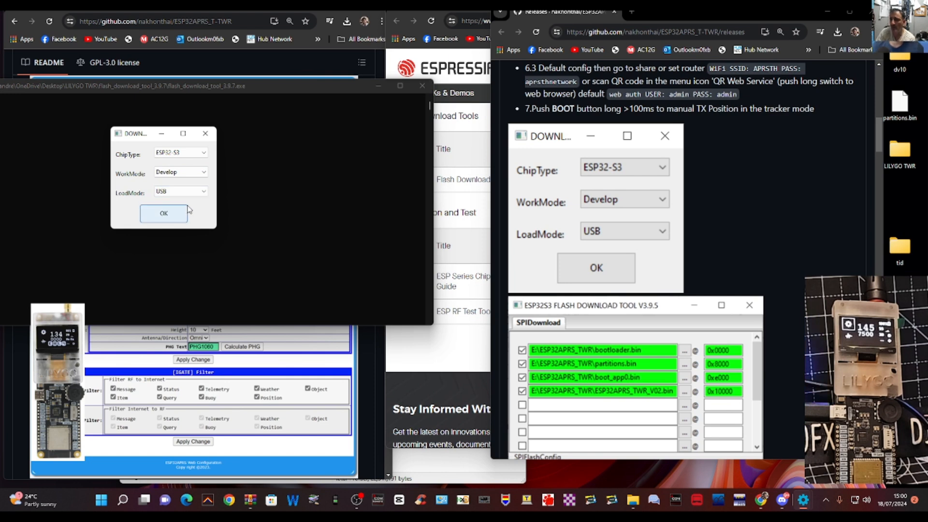
{"action": "mouse_move", "coordinate": [184, 202]}
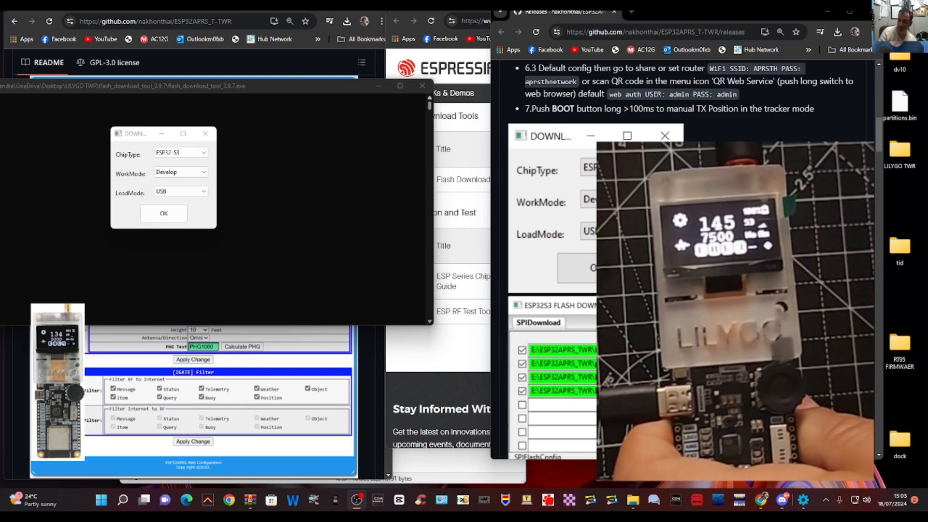
Open Device Manager from the Start menu and expand Ports (COM & LPT).
{"action": "right_click", "coordinate": [101, 501]}
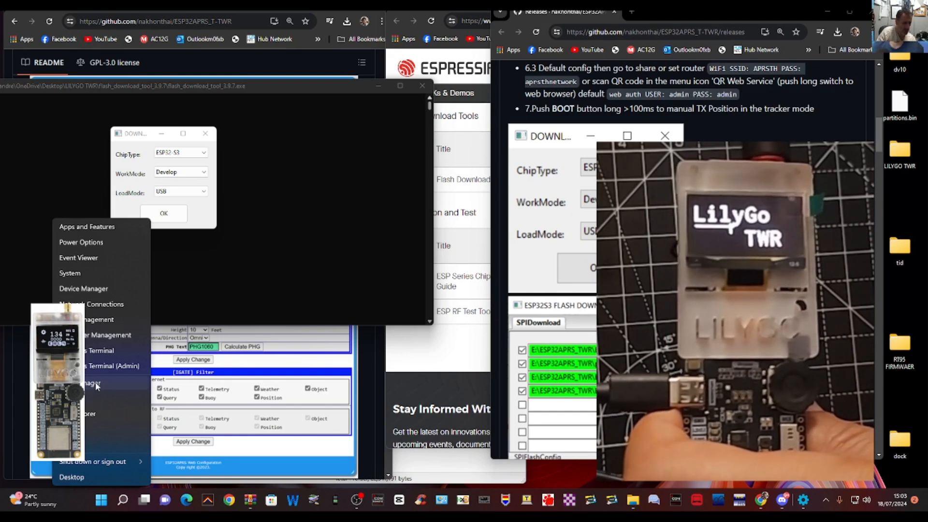
{"action": "left_click", "coordinate": [83, 288]}
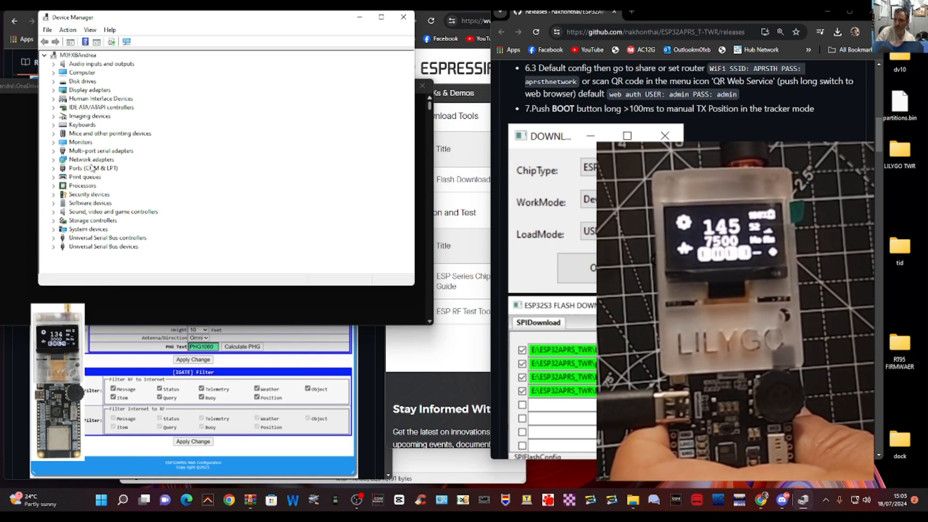
{"action": "left_click", "coordinate": [53, 168]}
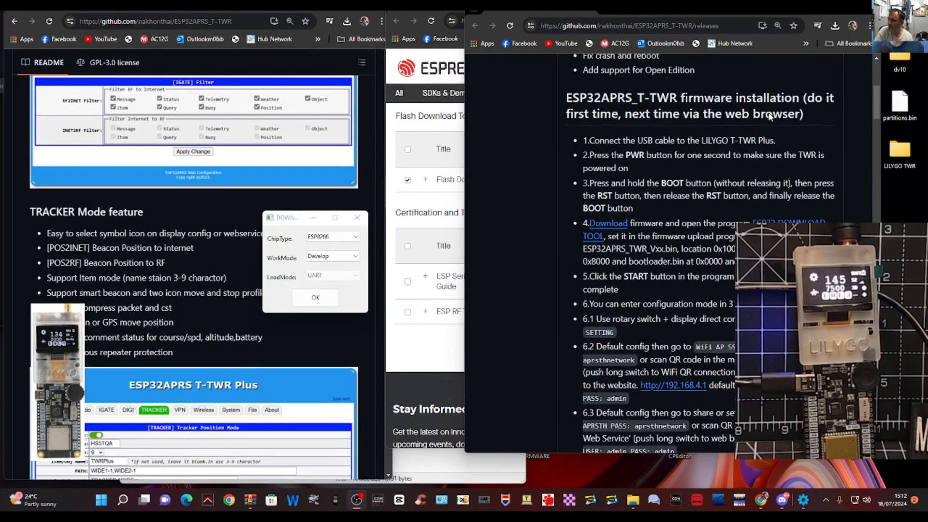
Choose ESP32-S3 chip with USB load mode and open the SPIDownload window.
{"action": "left_click", "coordinate": [354, 237]}
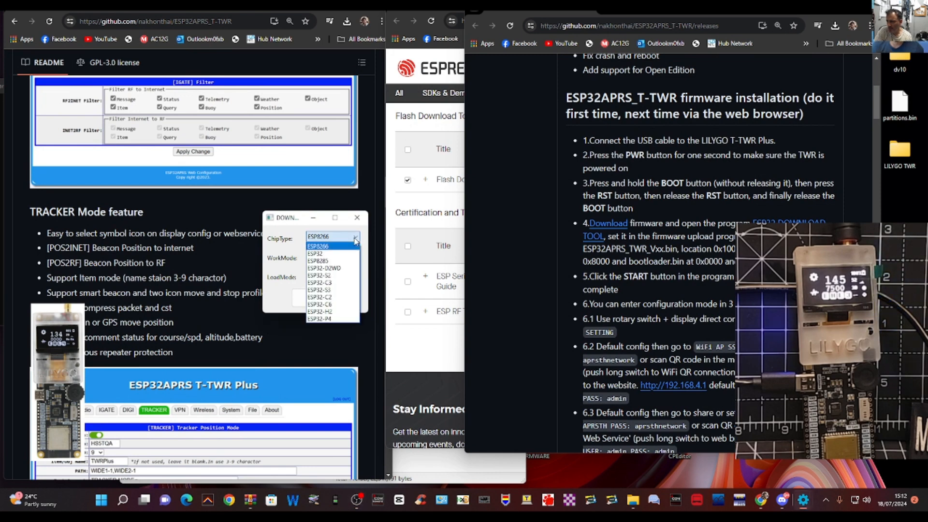
{"action": "left_click", "coordinate": [318, 289]}
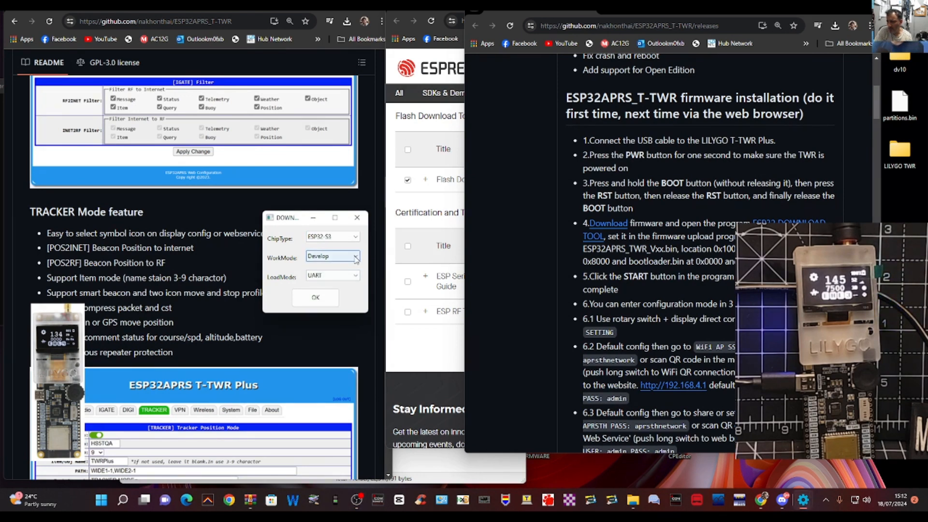
{"action": "left_click", "coordinate": [332, 276]}
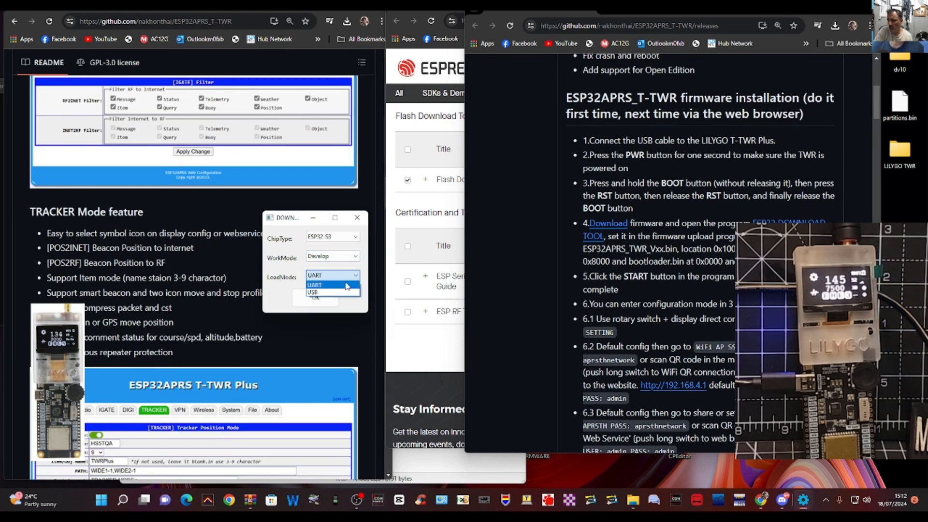
{"action": "left_click", "coordinate": [313, 292]}
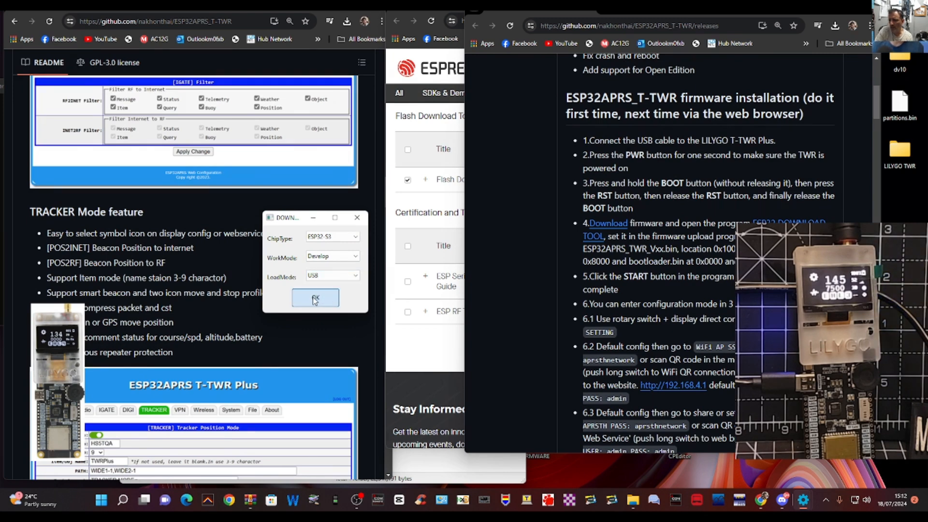
{"action": "left_click", "coordinate": [314, 298]}
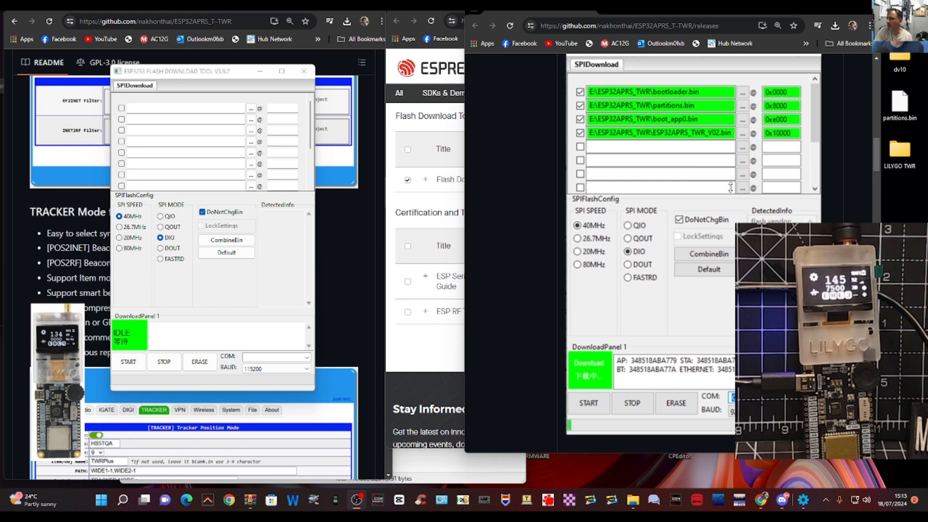
{"action": "mouse_move", "coordinate": [250, 117]}
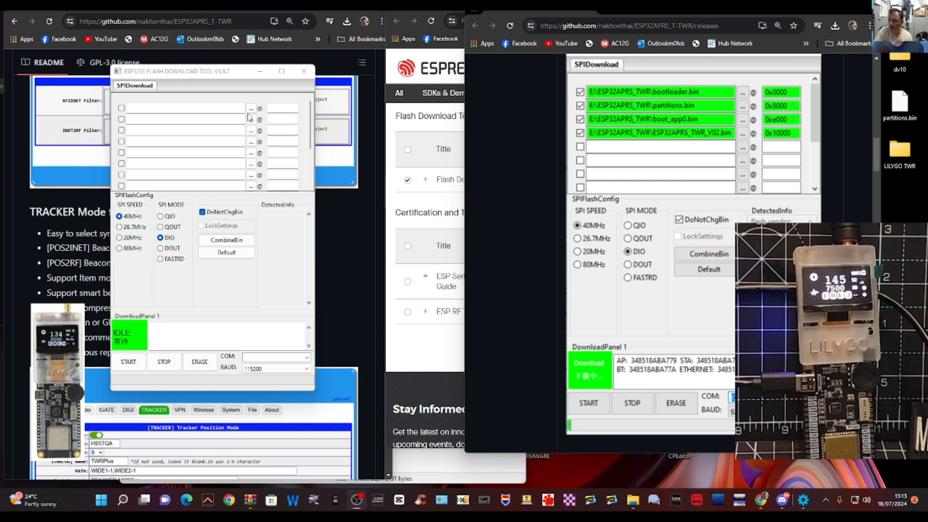
{"action": "mouse_move", "coordinate": [248, 117]}
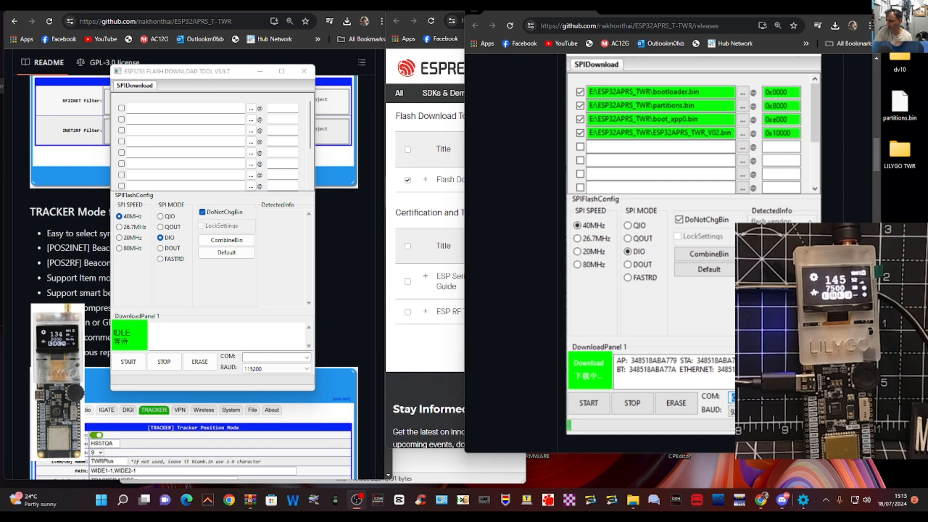
Add bootloader.bin from LILYGO TWR at 0x0000 and a second file at 0x8000.
{"action": "left_click", "coordinate": [250, 108]}
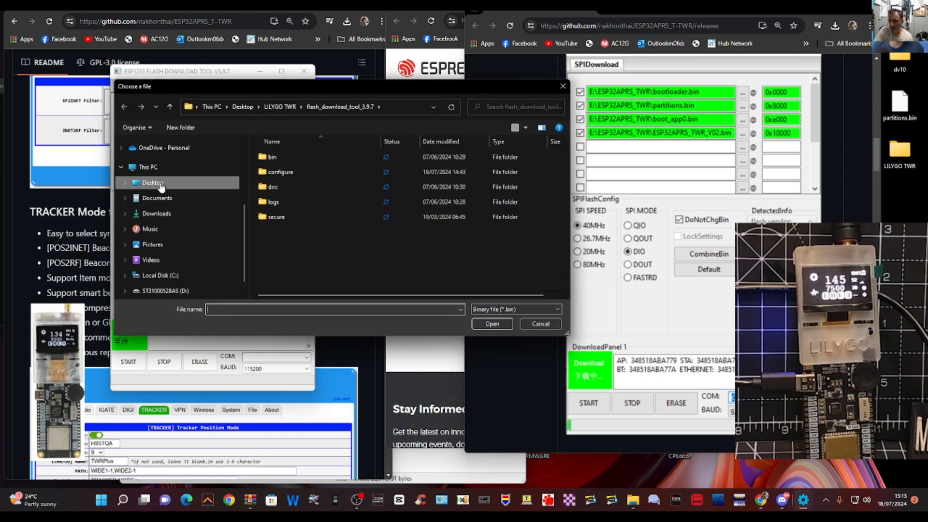
{"action": "left_click", "coordinate": [153, 182]}
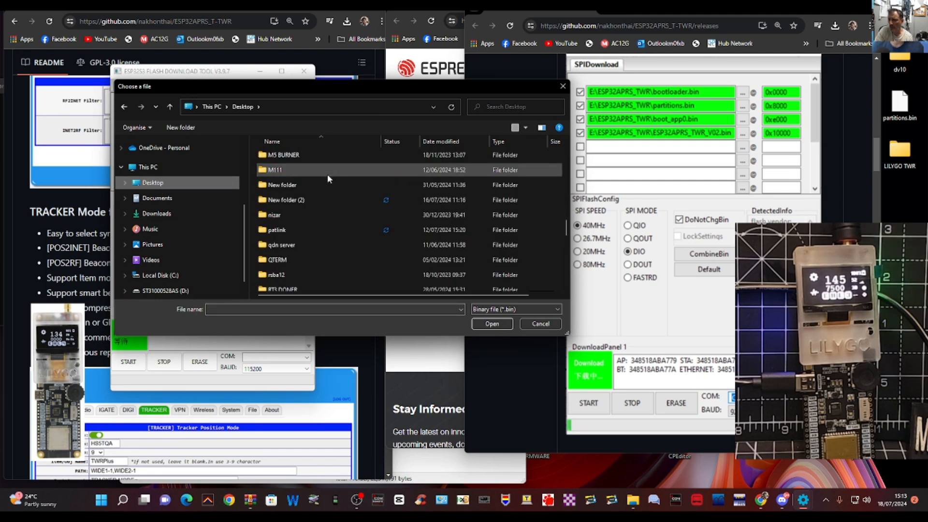
{"action": "scroll", "scroll_direction": "up", "scroll_amount": 3}
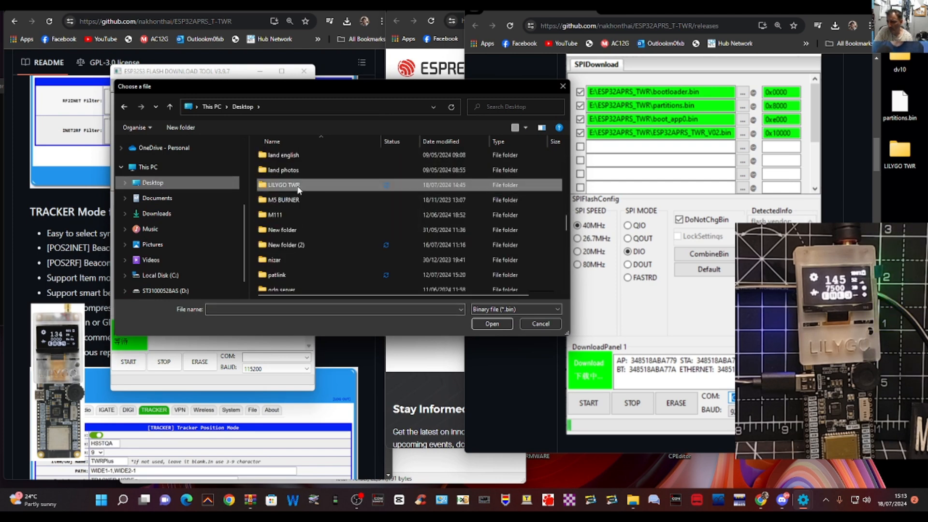
{"action": "double_click", "coordinate": [282, 185]}
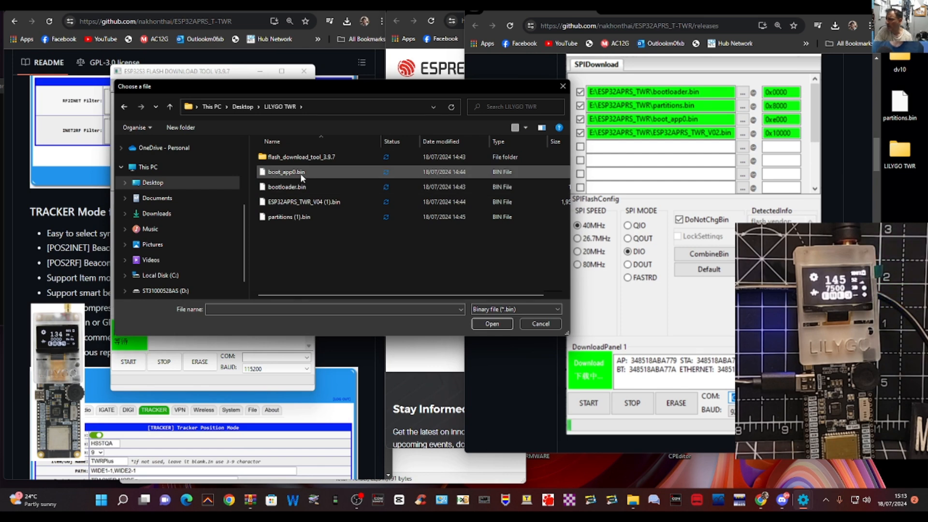
{"action": "left_click", "coordinate": [287, 187]}
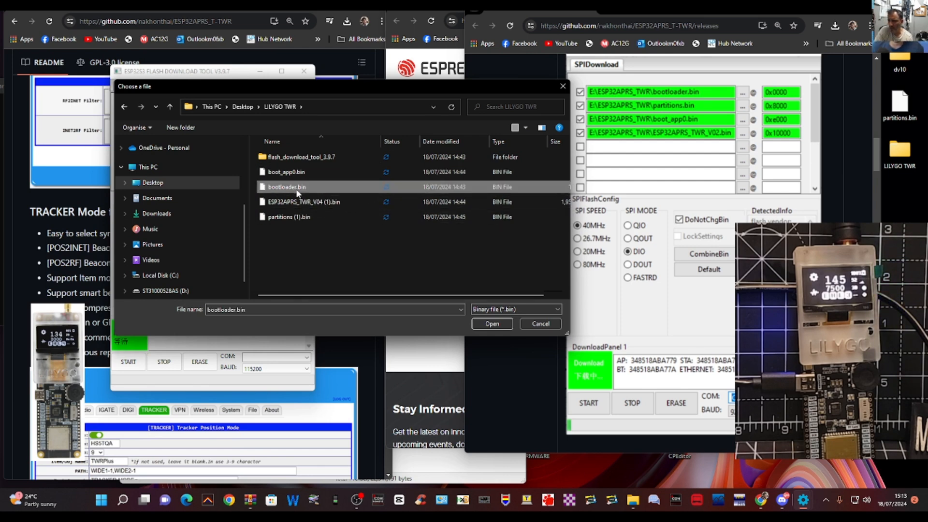
{"action": "left_click", "coordinate": [491, 324]}
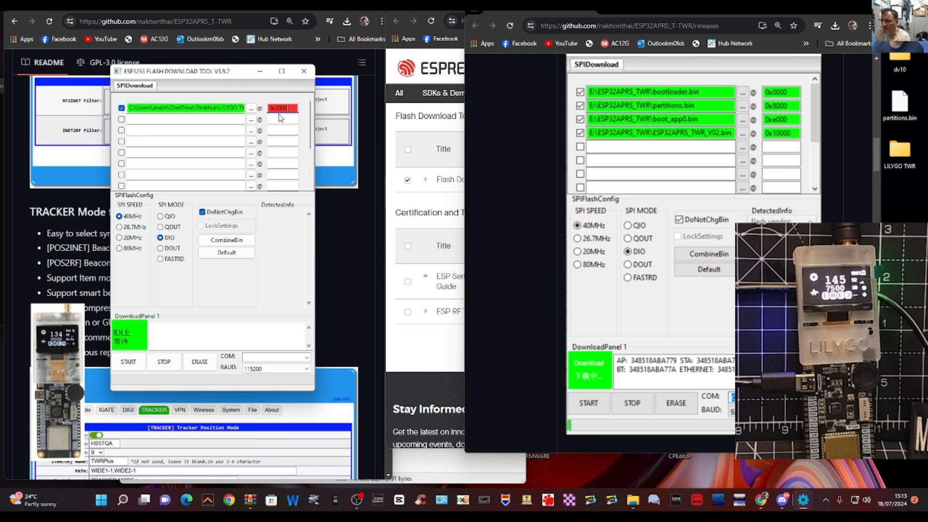
{"action": "left_click", "coordinate": [251, 107]}
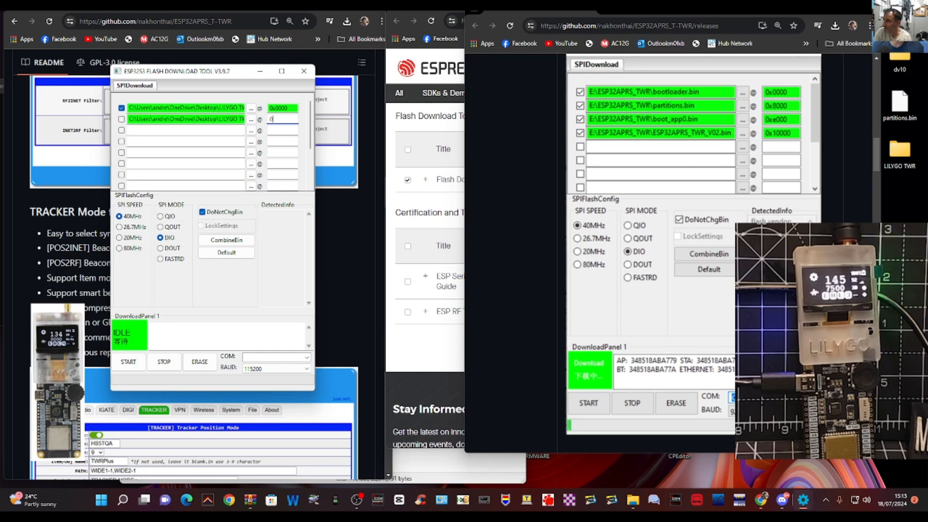
{"action": "type", "text": "0x8000"}
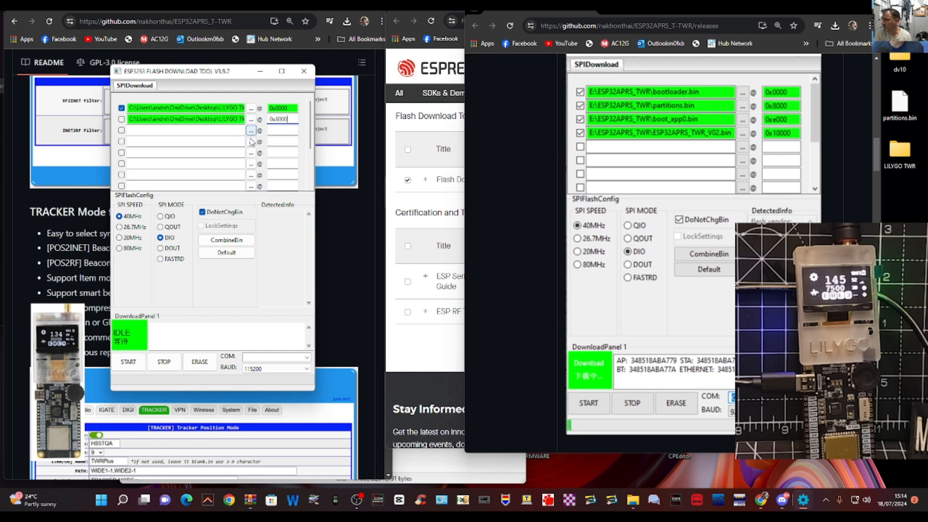
Load another binary, enable the partitions row, and choose the ESP32APRS firmware for row four.
{"action": "left_click", "coordinate": [250, 130]}
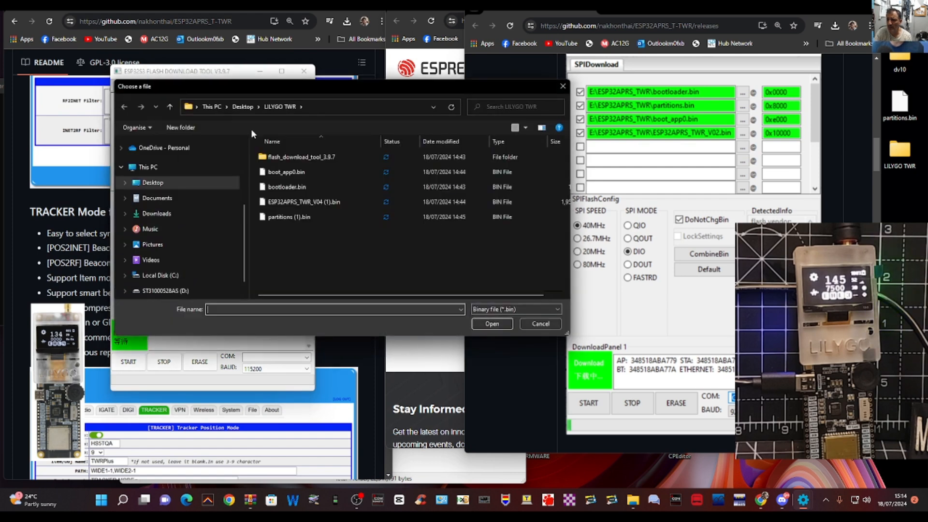
{"action": "left_click", "coordinate": [286, 172]}
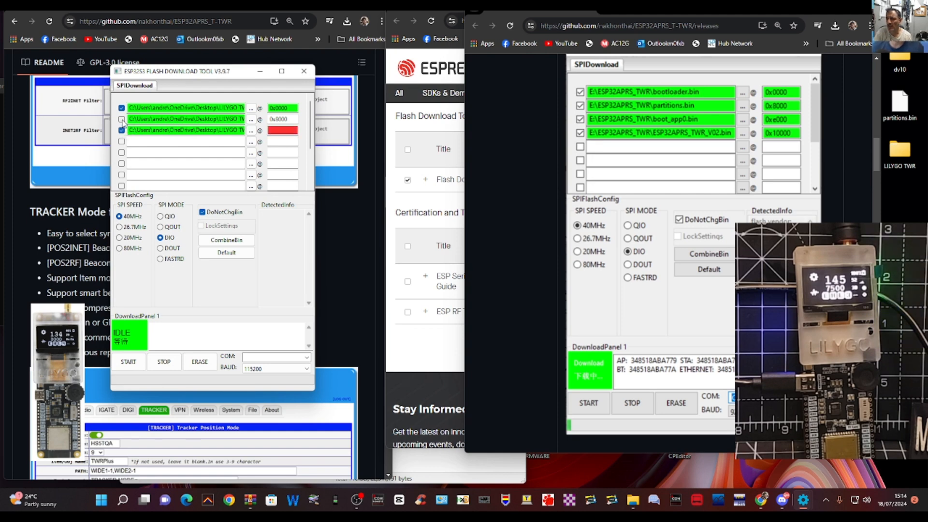
{"action": "left_click", "coordinate": [122, 119]}
{"action": "type", "text": "0xe000"}
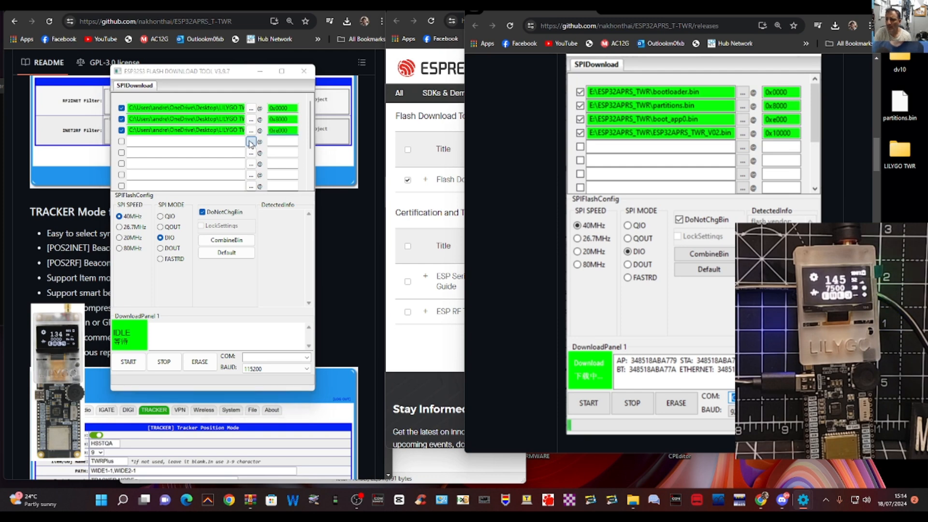
{"action": "left_click", "coordinate": [250, 141]}
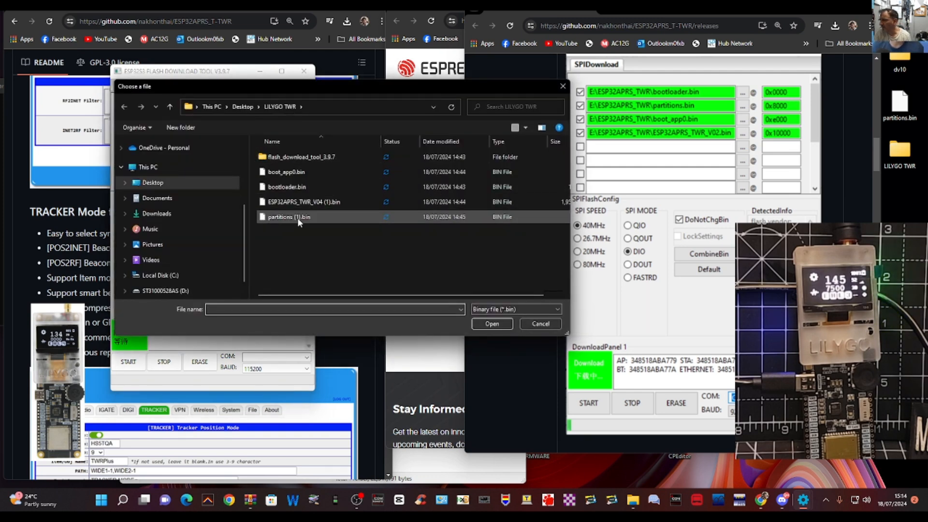
{"action": "left_click", "coordinate": [492, 323]}
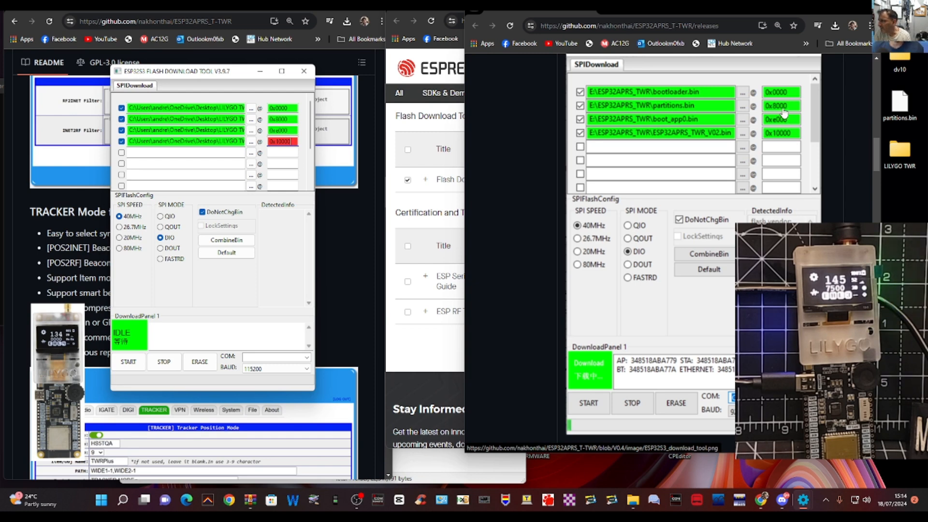
{"action": "mouse_move", "coordinate": [321, 163]}
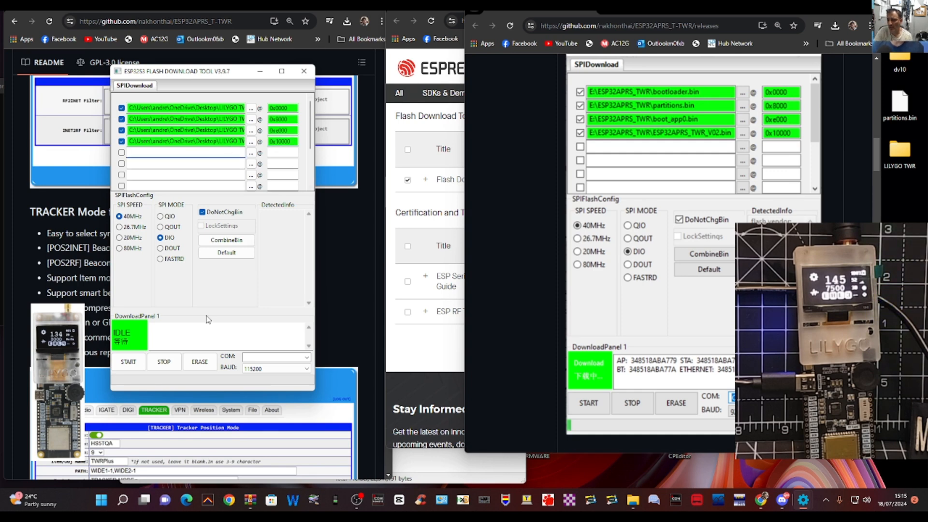
{"action": "mouse_move", "coordinate": [675, 189]}
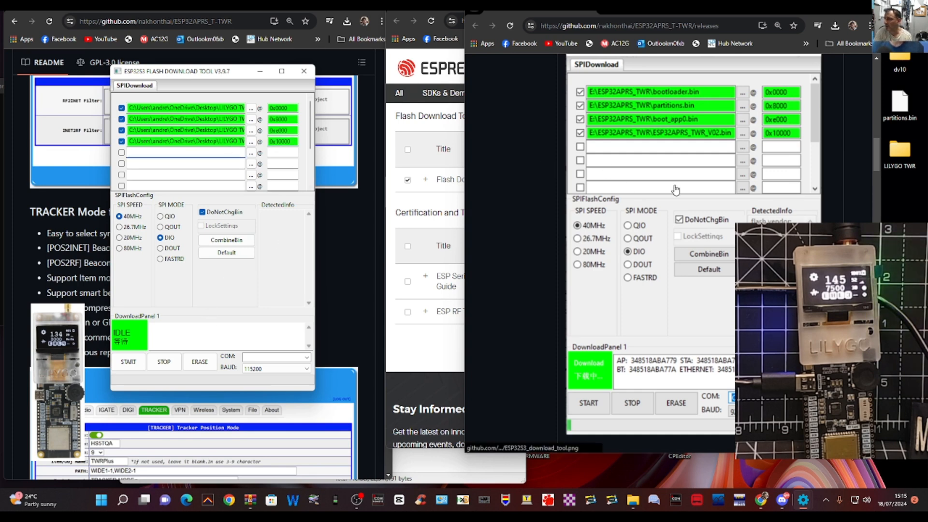
{"action": "scroll", "scroll_direction": "down", "scroll_amount": 3}
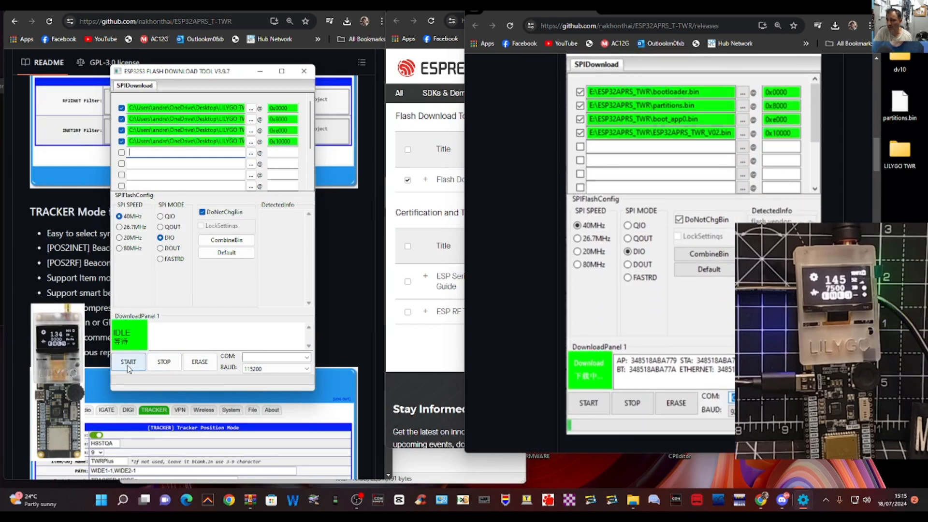
{"action": "mouse_move", "coordinate": [227, 240]}
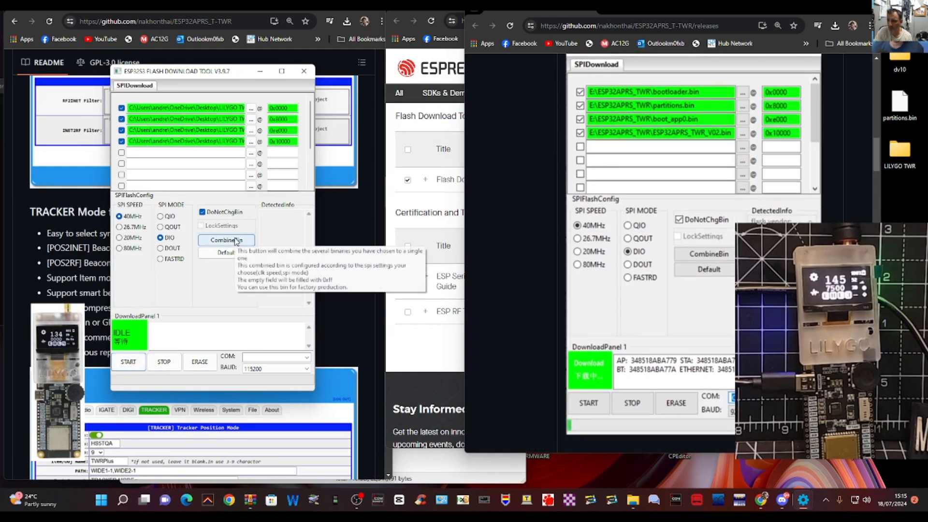
{"action": "mouse_move", "coordinate": [287, 263]}
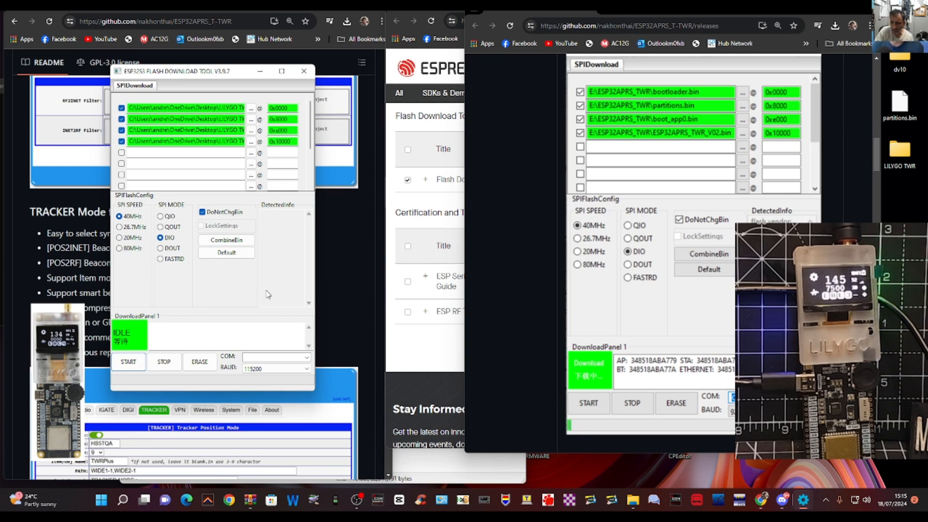
{"action": "mouse_move", "coordinate": [266, 295]}
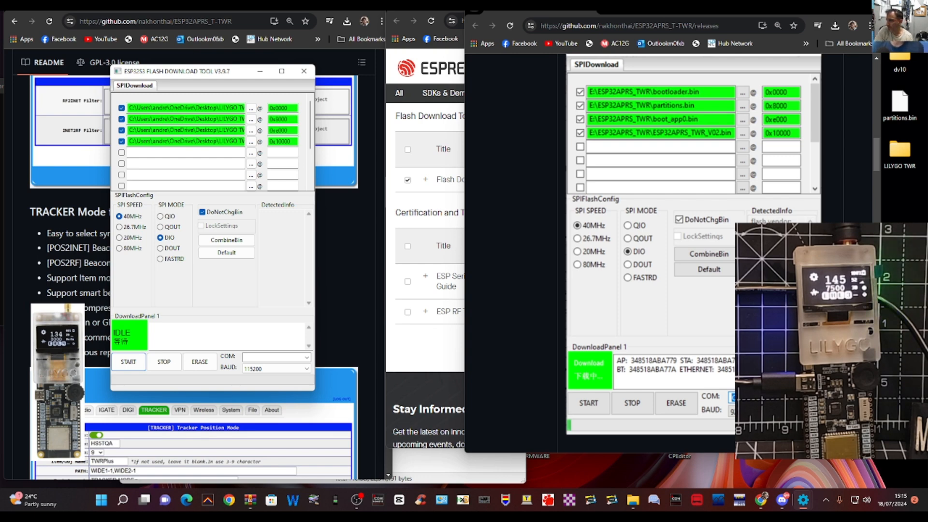
Flash the four binaries over COM28 at 921600 baud.
{"action": "left_click", "coordinate": [273, 357]}
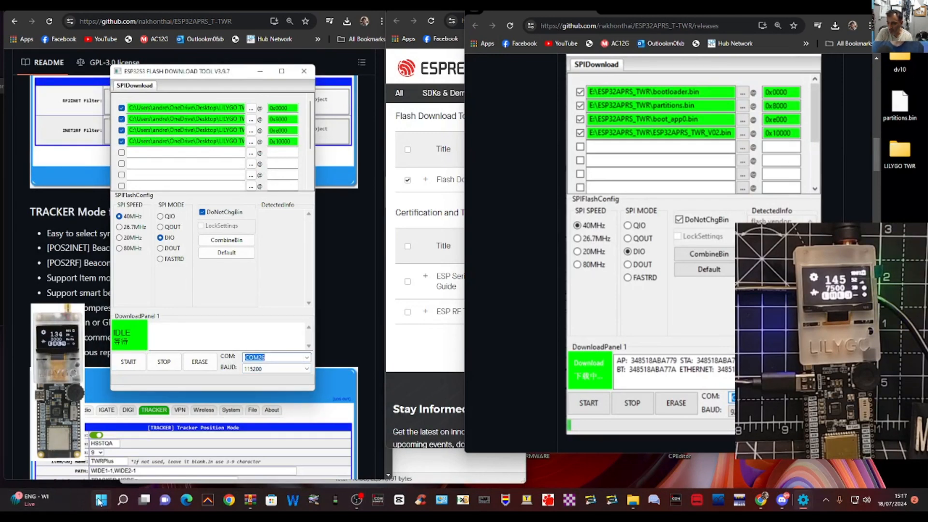
{"action": "left_click", "coordinate": [307, 357]}
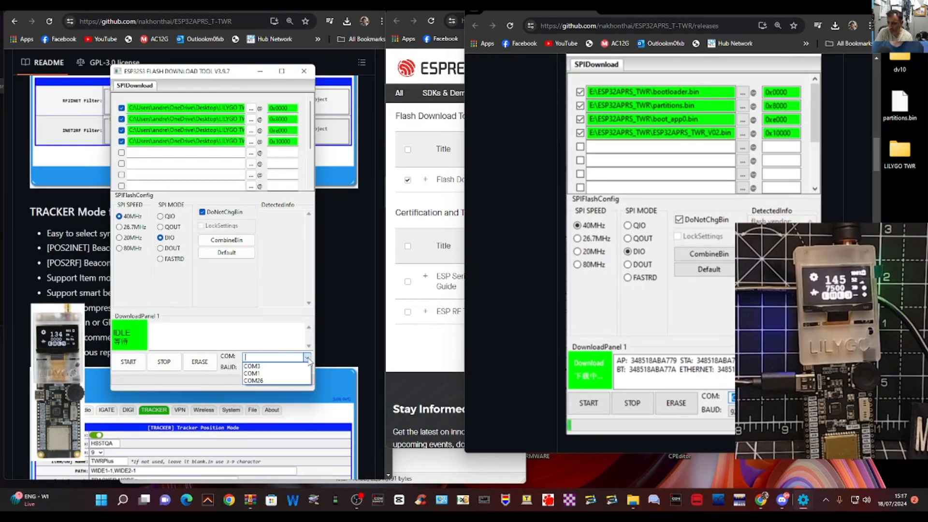
{"action": "left_click", "coordinate": [306, 358]}
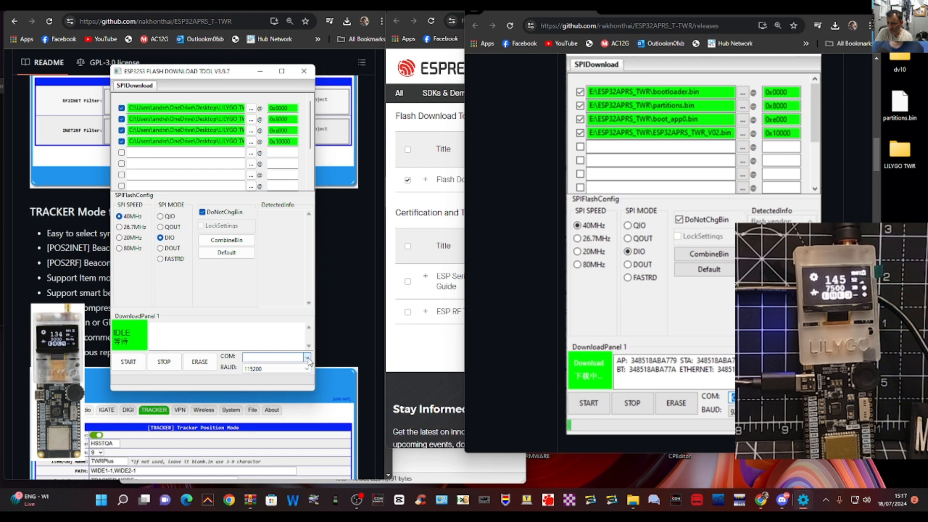
{"action": "left_click", "coordinate": [308, 357]}
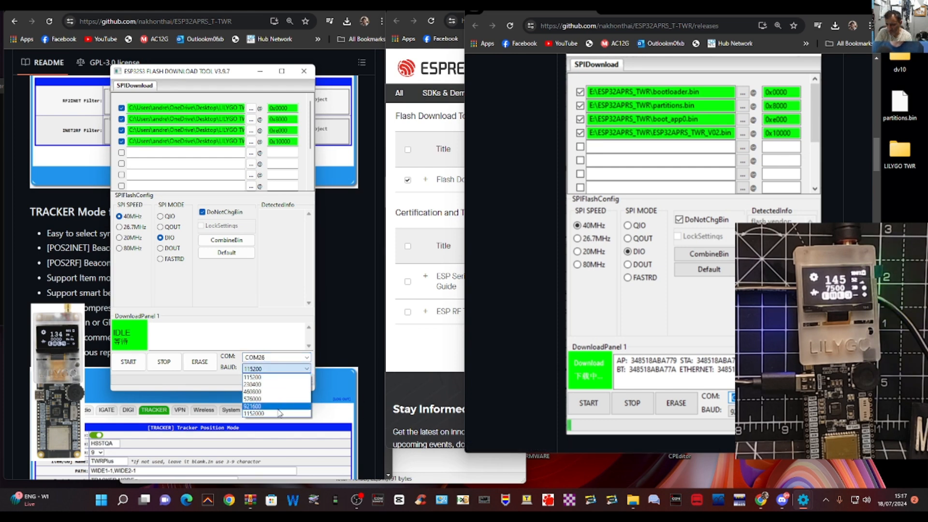
{"action": "left_click", "coordinate": [251, 406]}
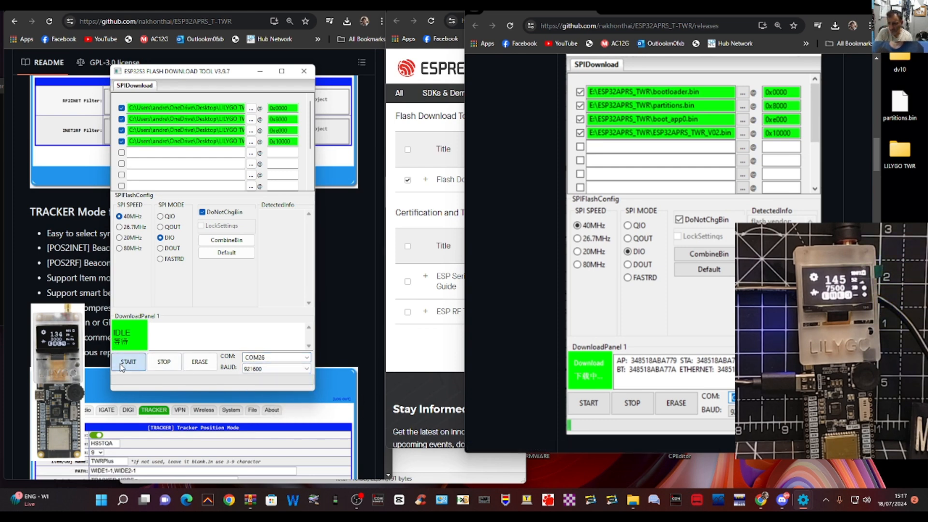
{"action": "left_click", "coordinate": [129, 361]}
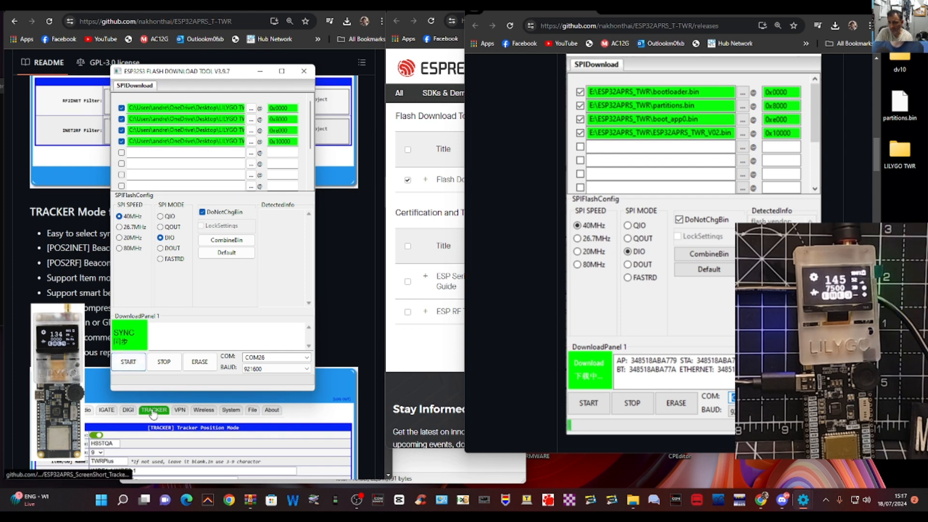
{"action": "left_click", "coordinate": [127, 361]}
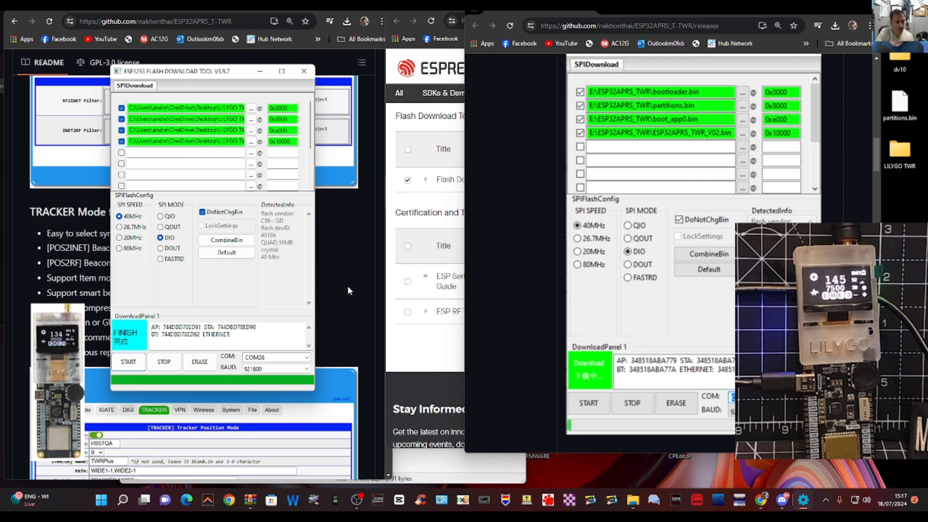
{"action": "mouse_move", "coordinate": [323, 319]}
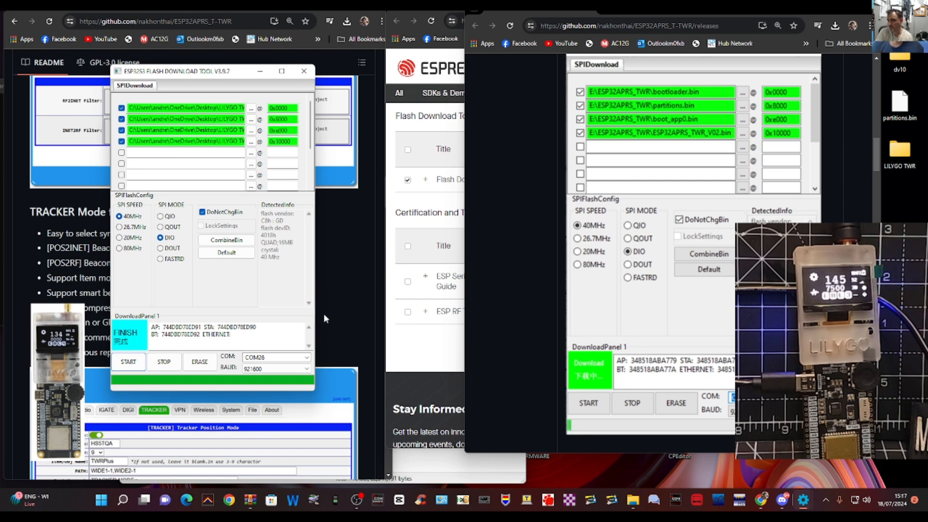
{"action": "mouse_move", "coordinate": [482, 363]}
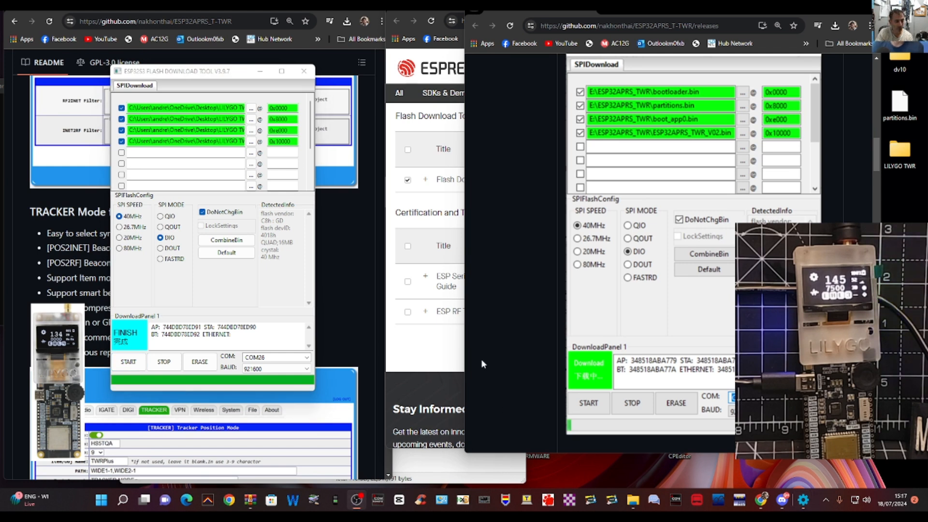
{"action": "mouse_move", "coordinate": [407, 279]}
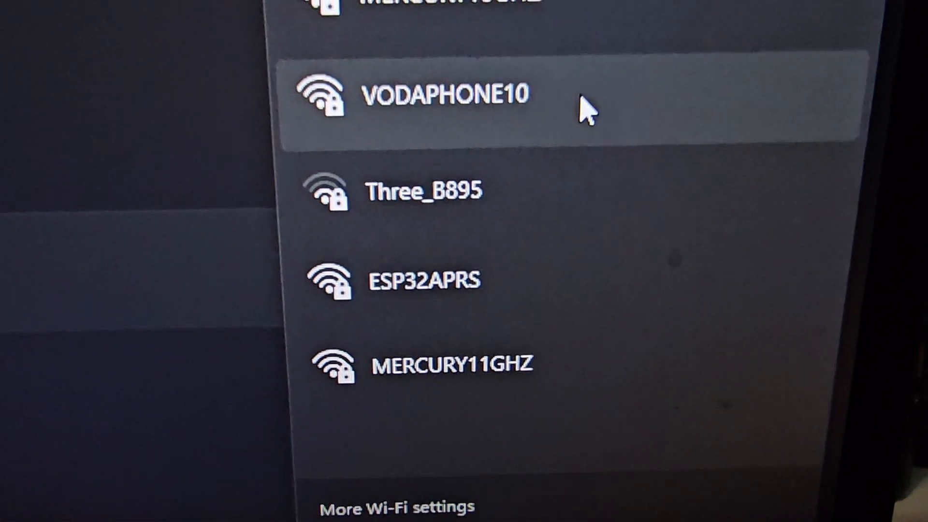
Scroll the Windows Wi-Fi network list up to locate ESP32APRS.
{"action": "scroll", "scroll_direction": "up", "scroll_amount": 3}
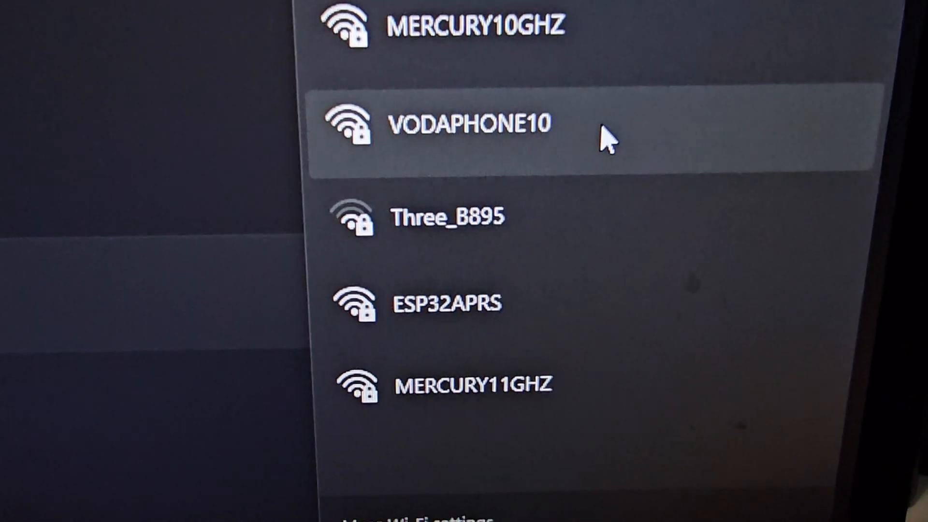